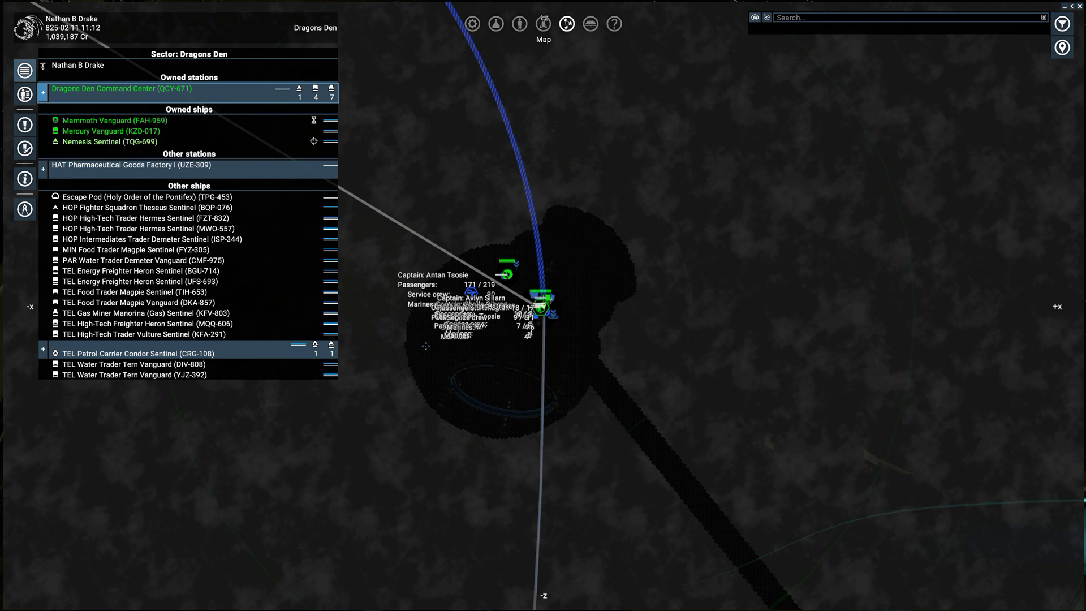
Bring up the Empire Overview with net worth, personnel and the logo selection grid
scroll("down", 3)
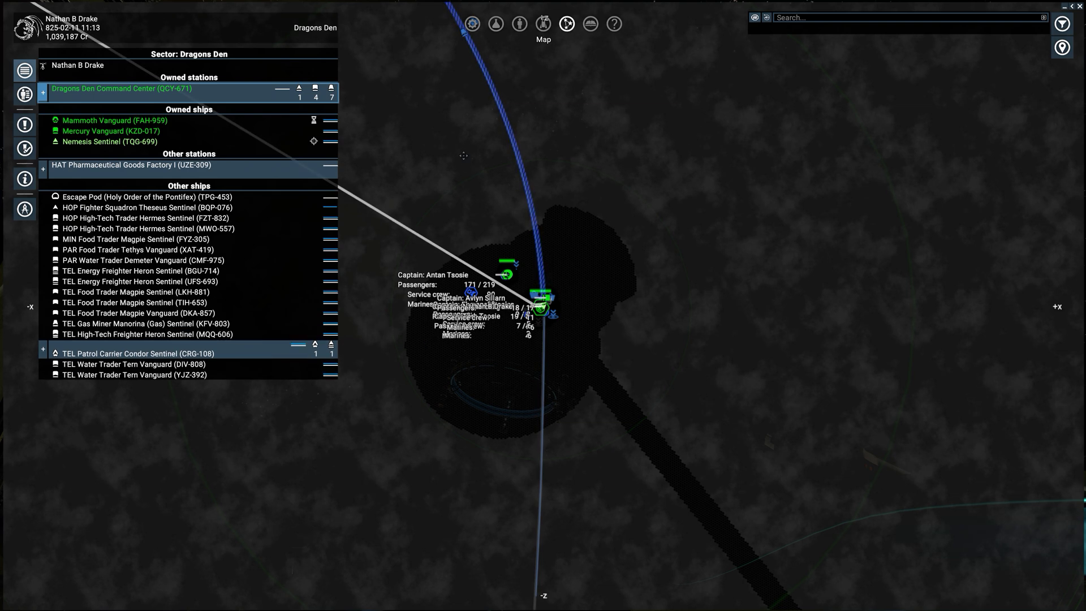
left_click(519, 23)
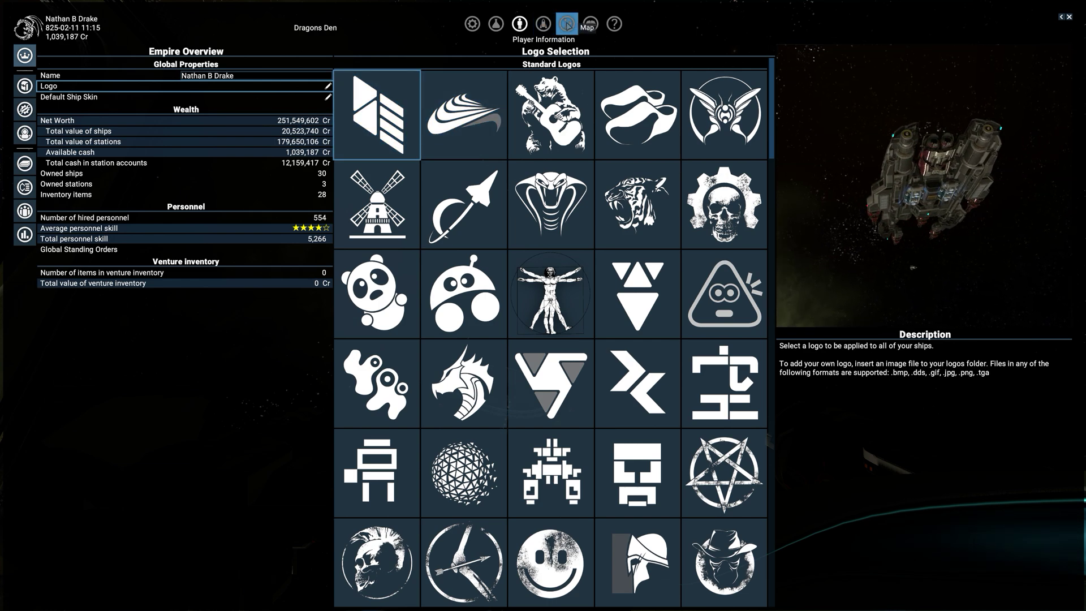
Return to the map, show Property Owned and bring up Dragons Den Command Center's action menu
left_click(566, 23)
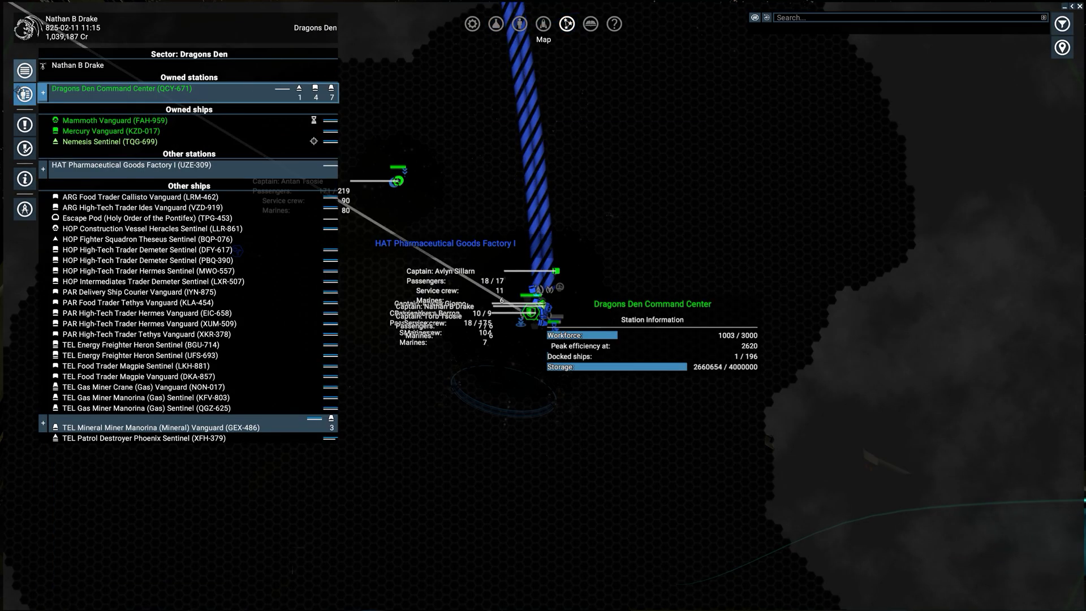
left_click(24, 94)
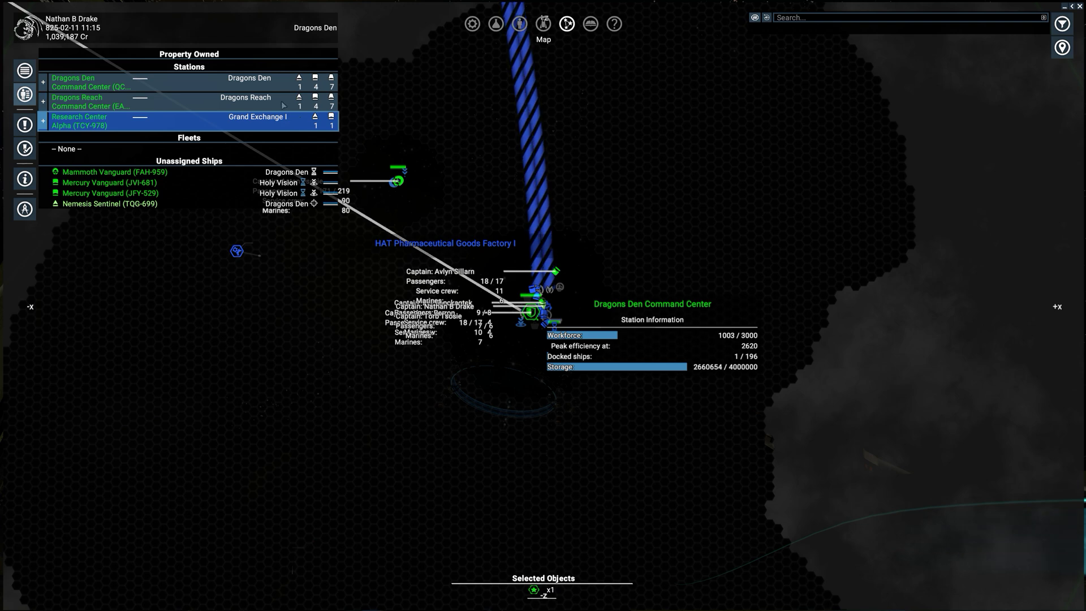
left_click(187, 102)
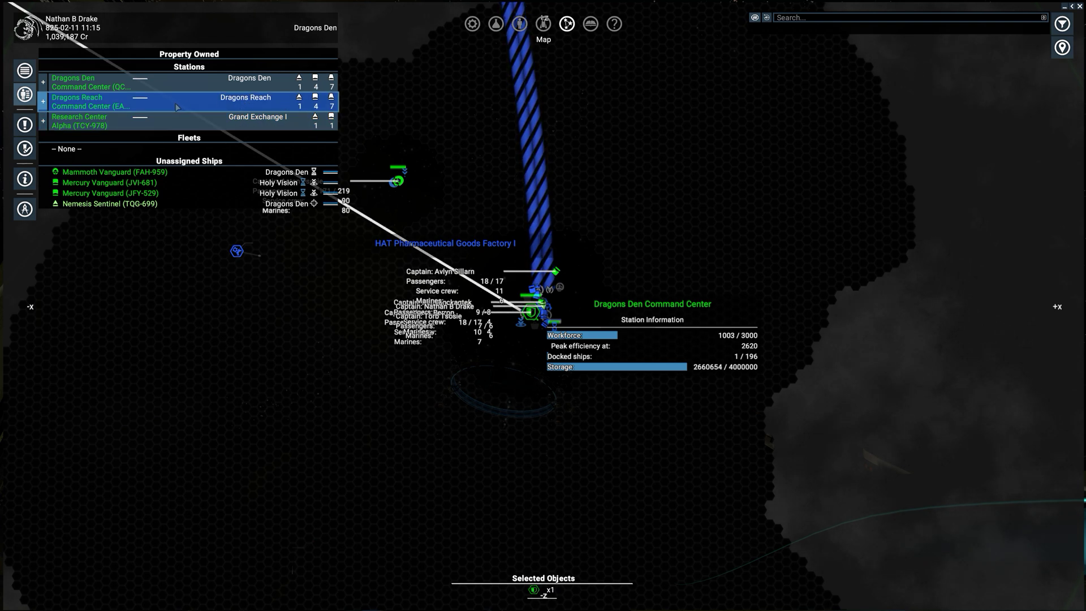
right_click(90, 82)
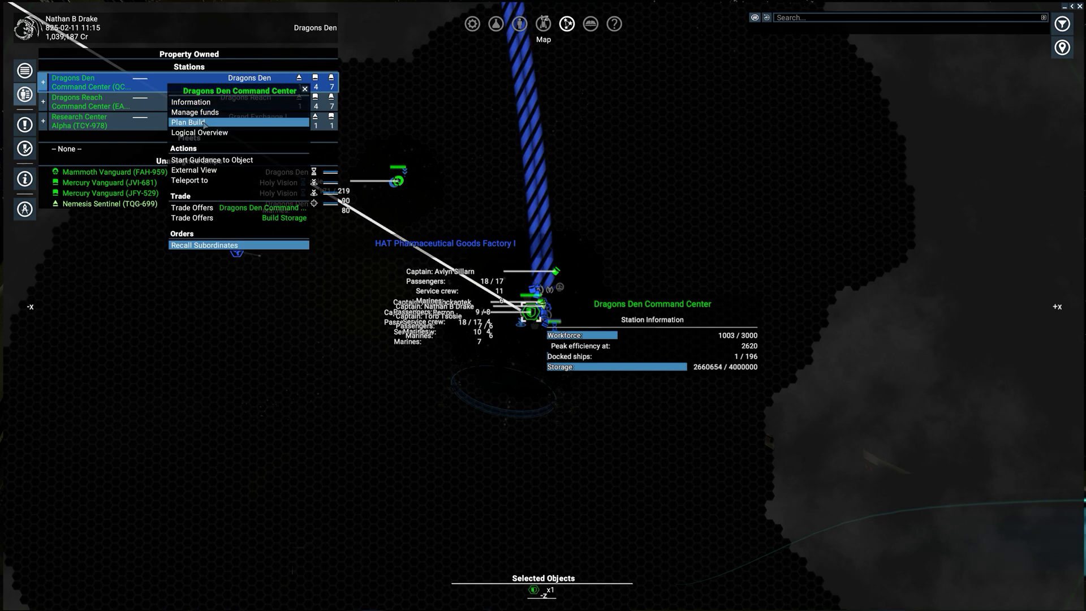
Show the logical overview, peek at Claytronics details and plot the management account for last week
left_click(199, 132)
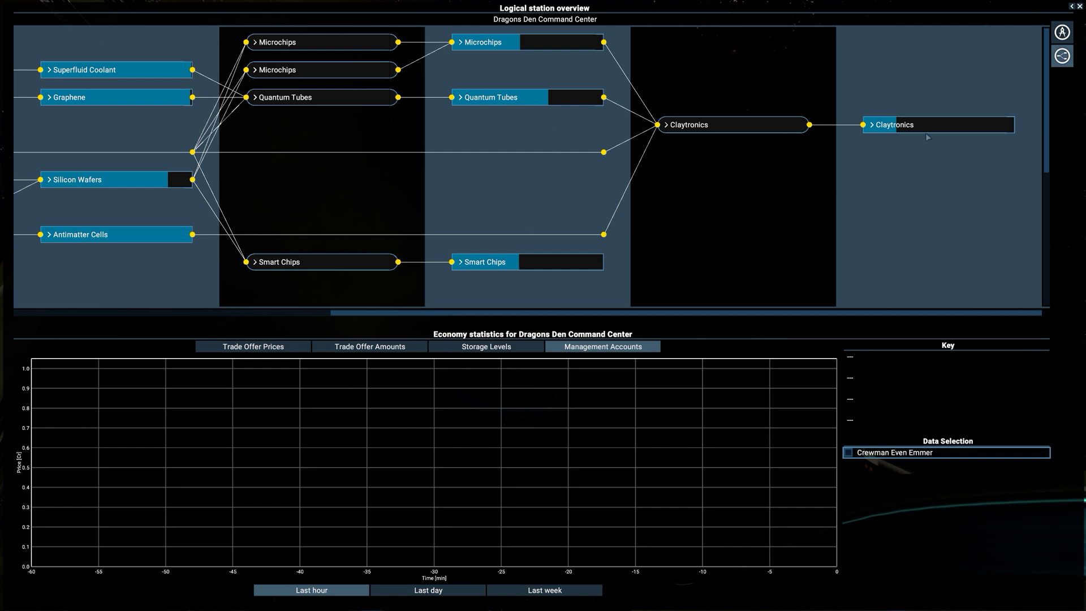
left_click(870, 124)
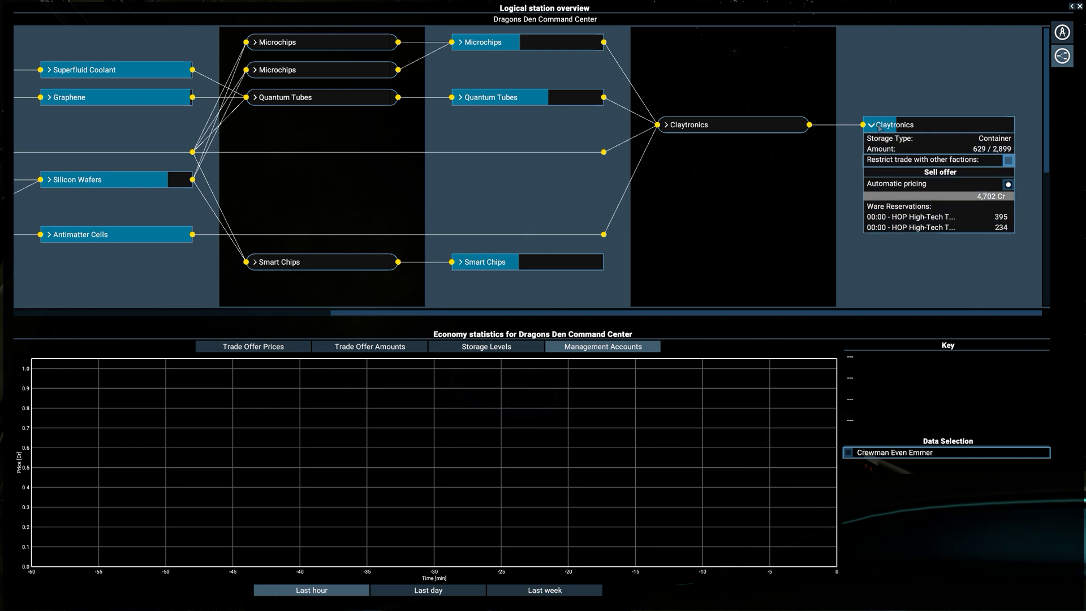
left_click(871, 125)
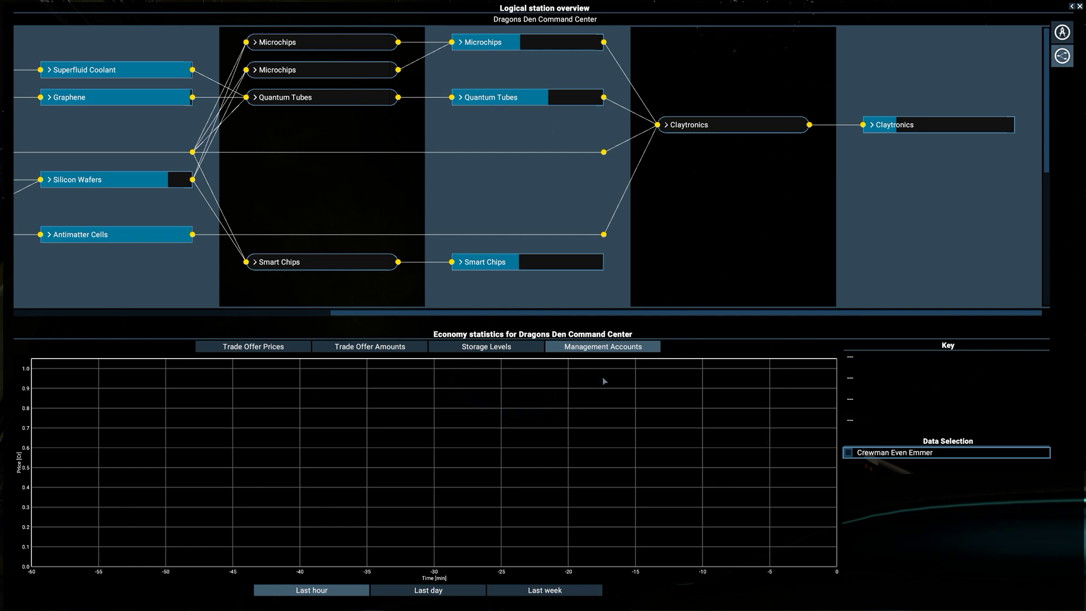
left_click(847, 452)
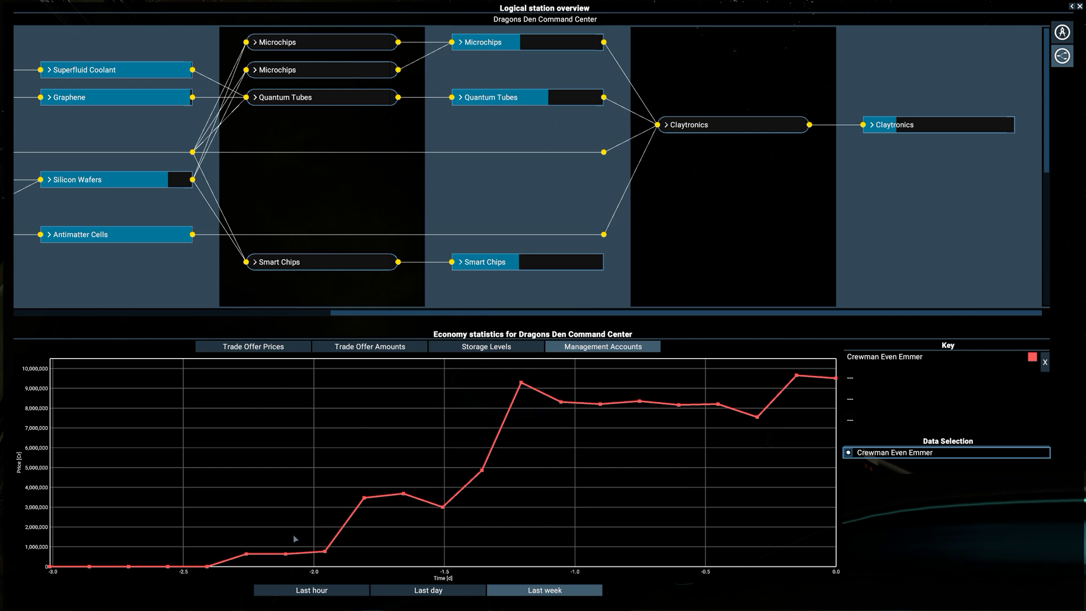
mouse_move(454, 498)
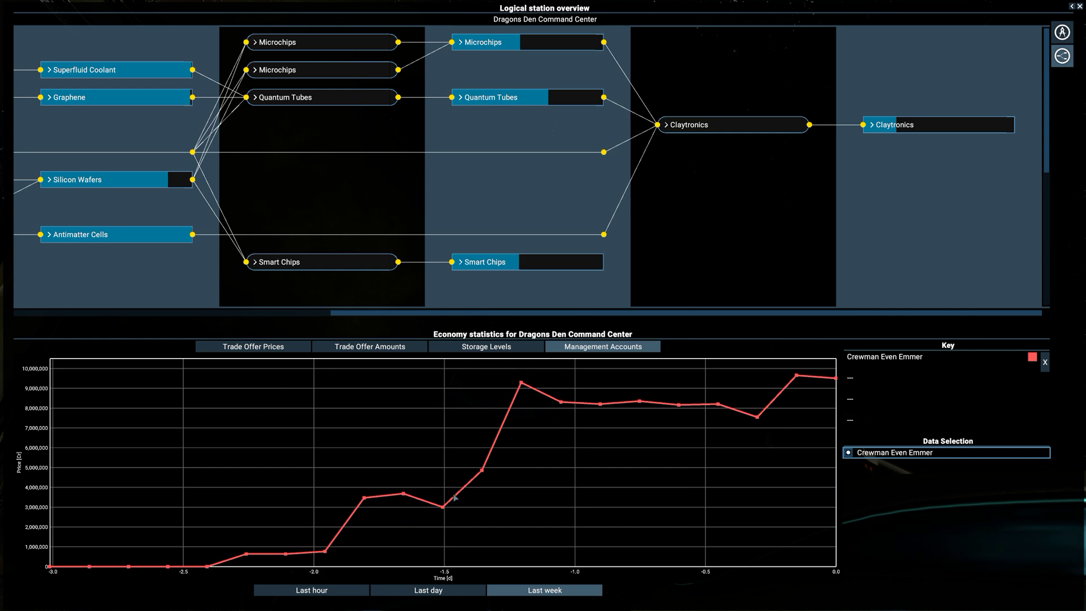
mouse_move(697, 414)
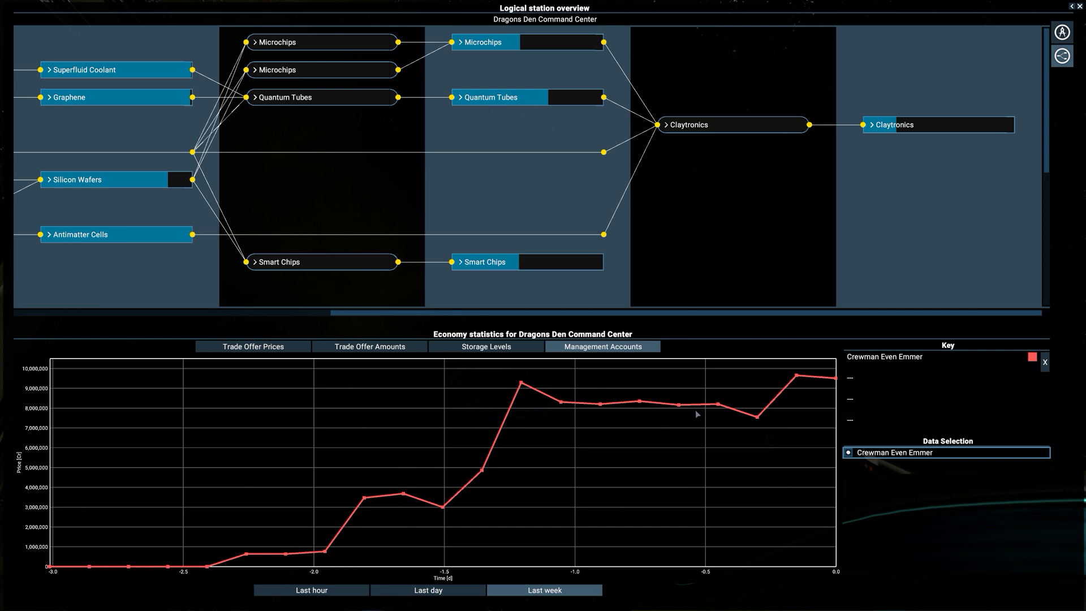
mouse_move(490, 445)
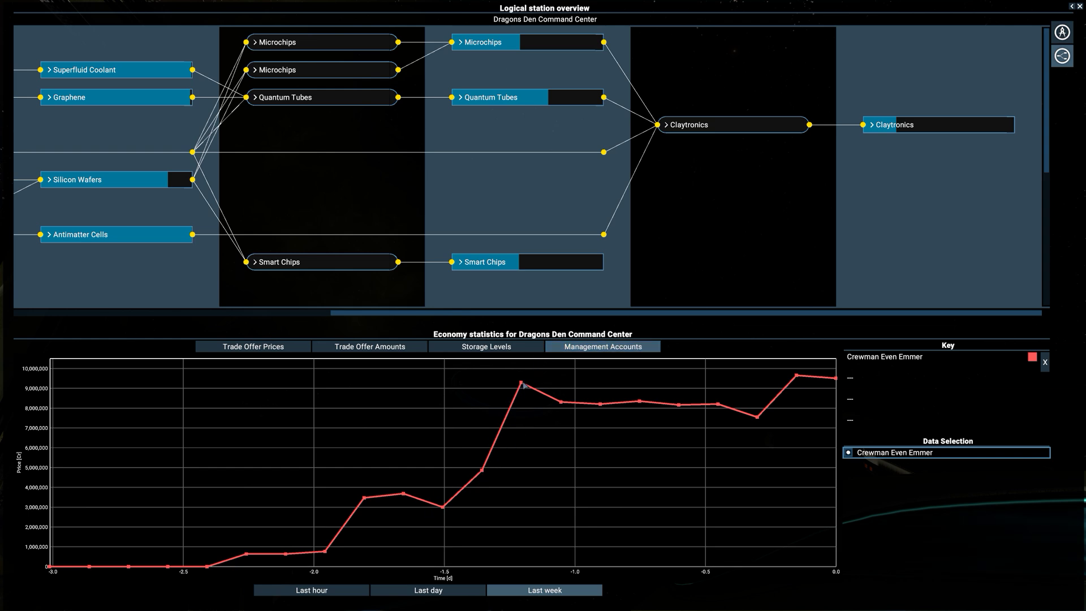
mouse_move(524, 386)
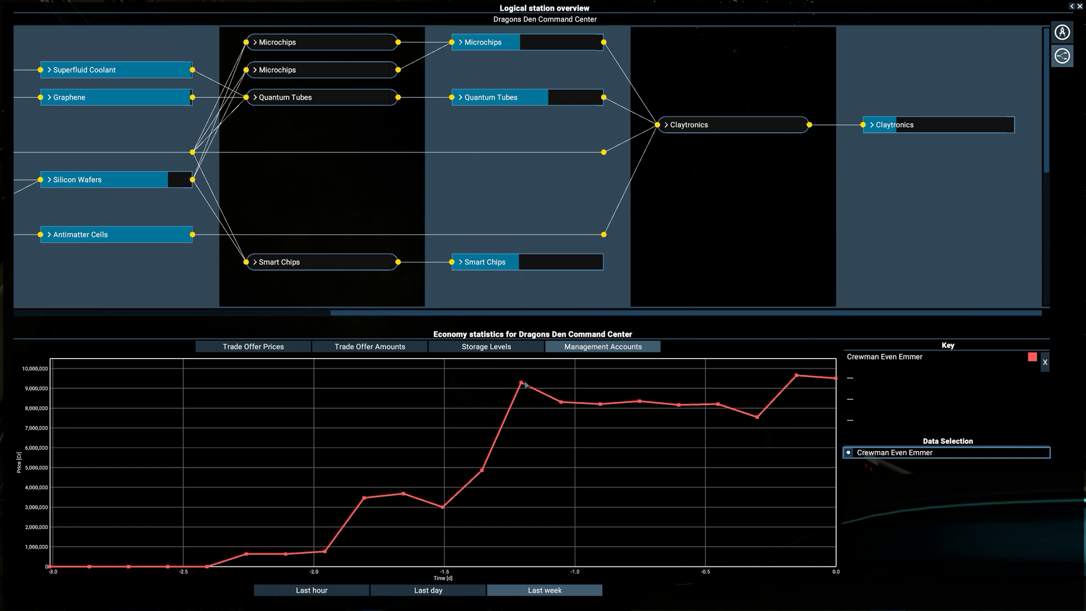
mouse_move(548, 400)
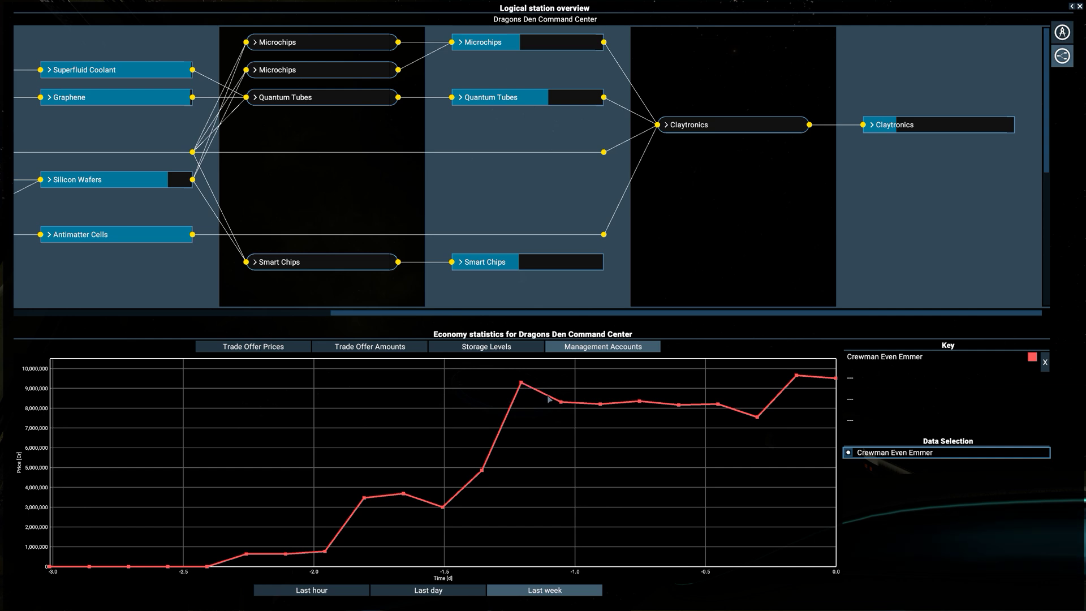
mouse_move(758, 414)
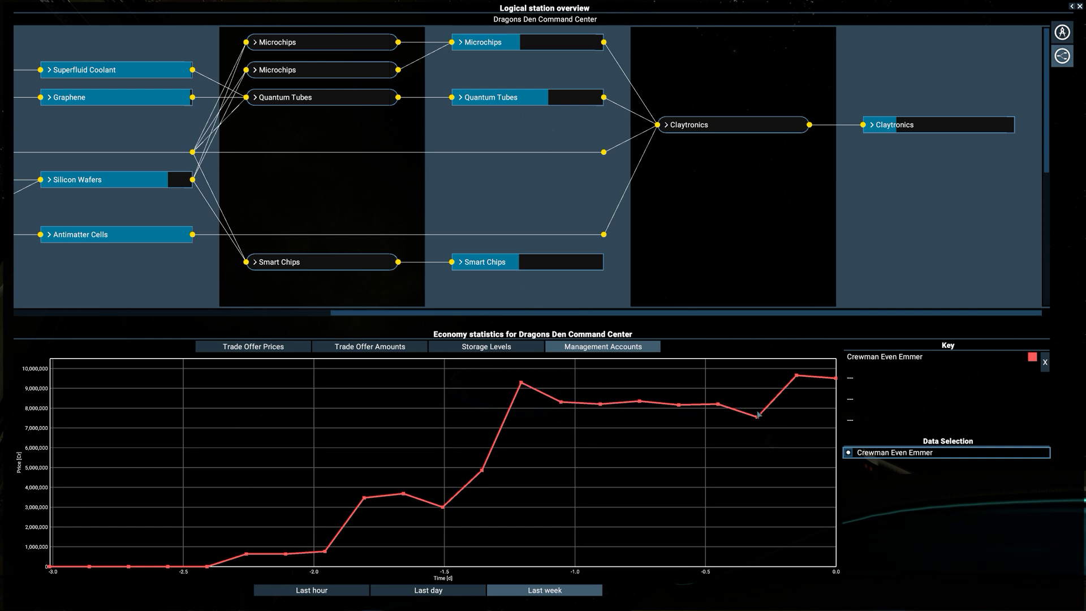
mouse_move(739, 417)
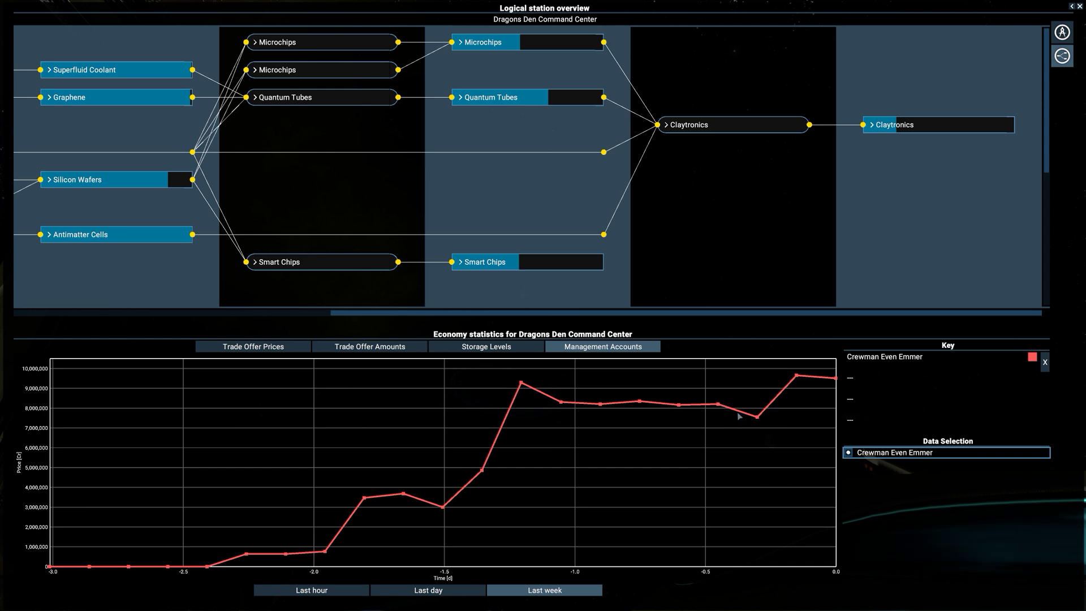
mouse_move(451, 485)
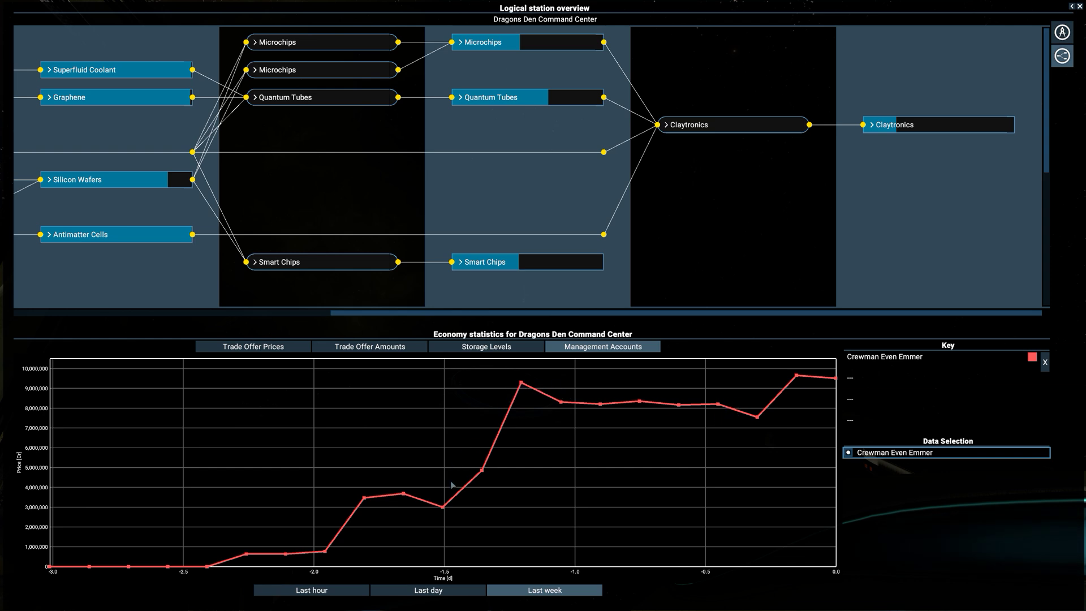
mouse_move(526, 385)
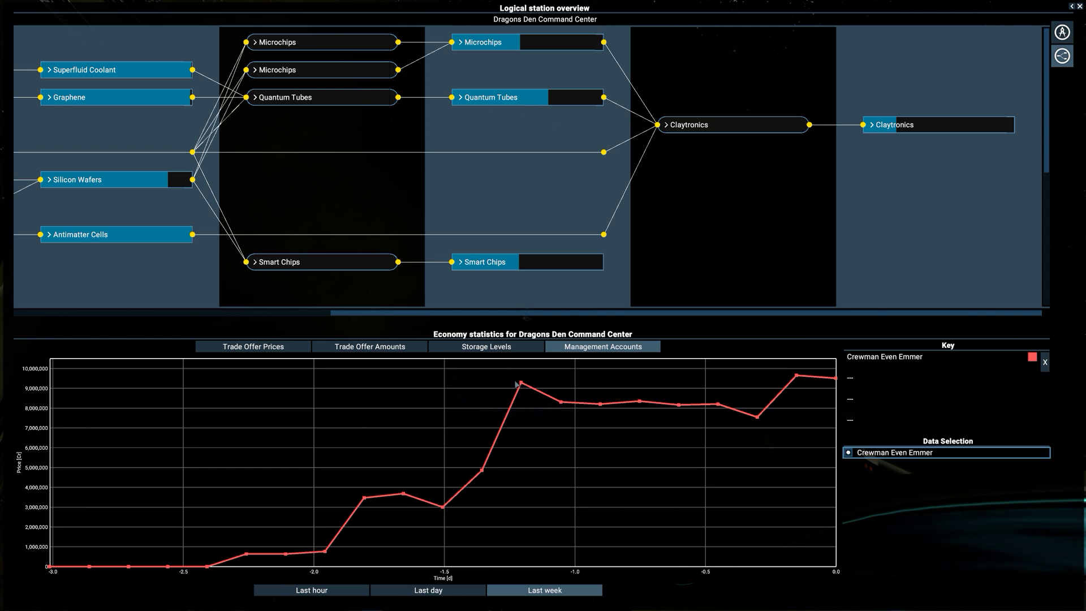
mouse_move(795, 380)
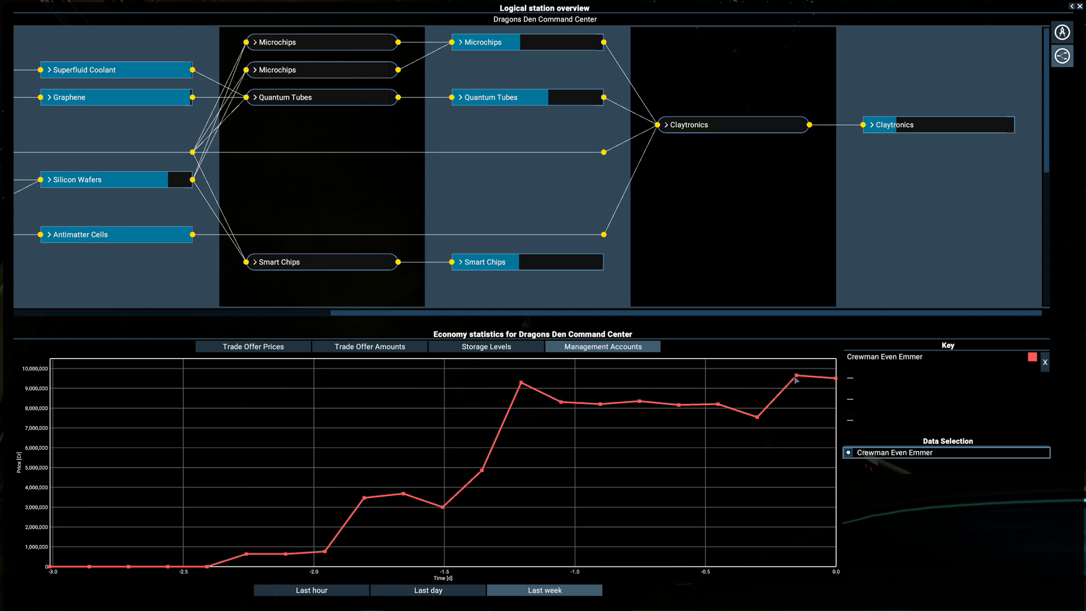
mouse_move(796, 380)
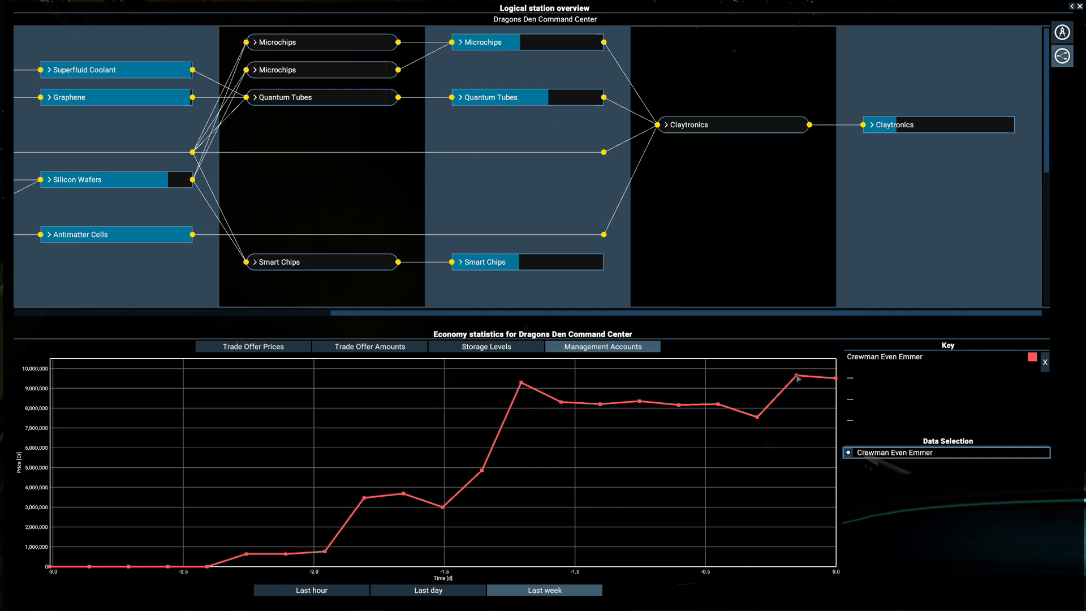
mouse_move(827, 381)
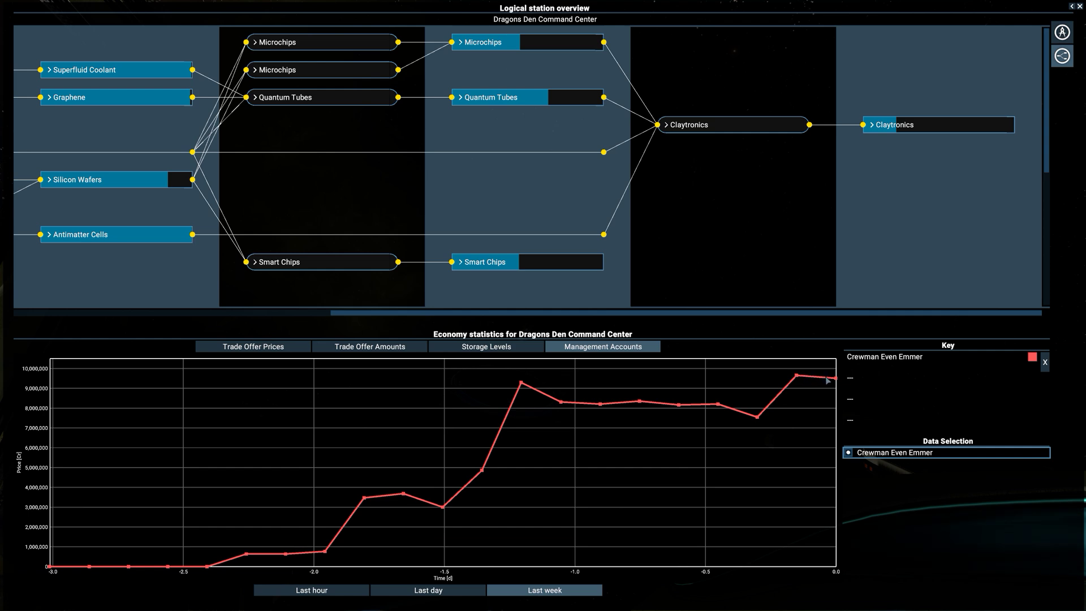
mouse_move(920, 125)
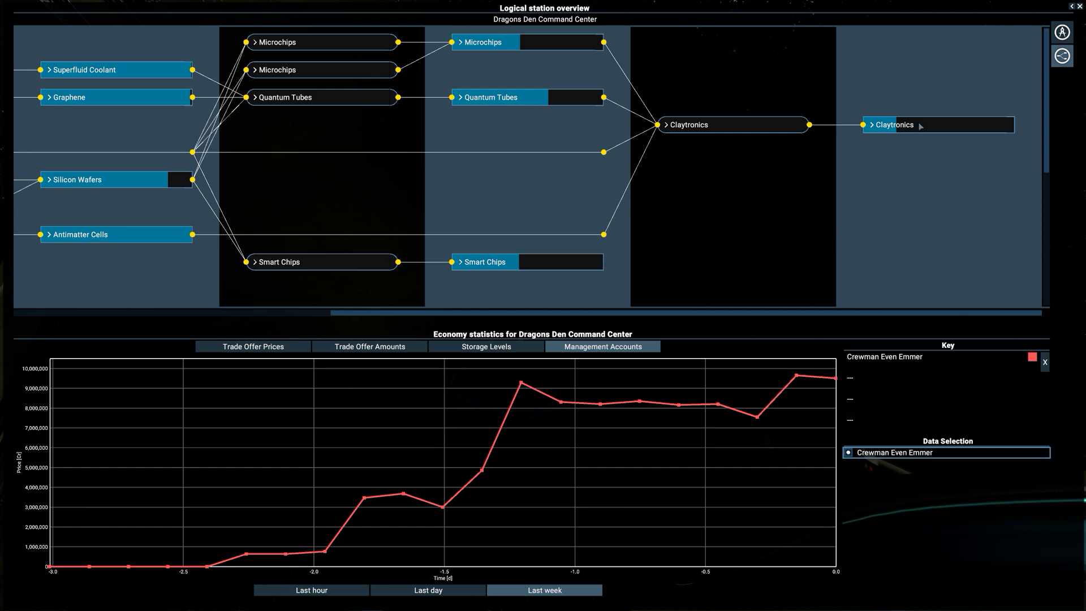
left_click(870, 124)
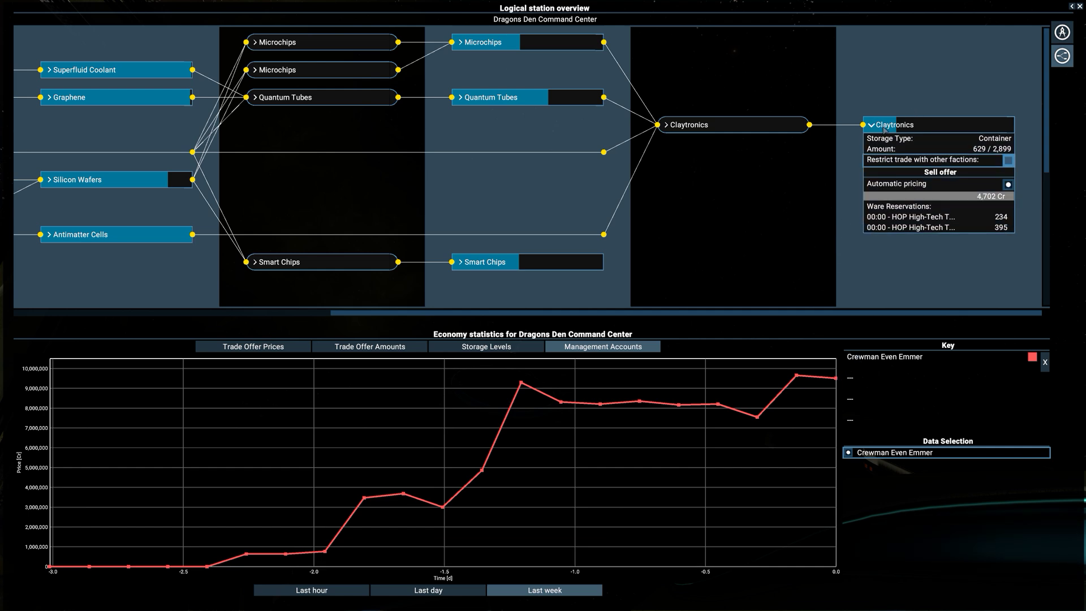
left_click(870, 125)
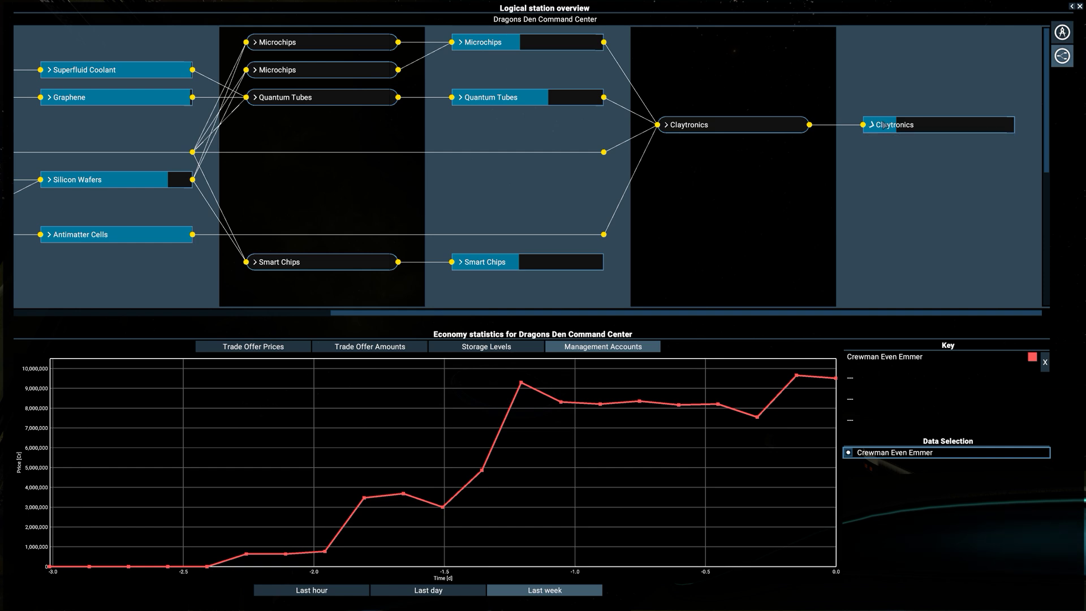
mouse_move(175, 319)
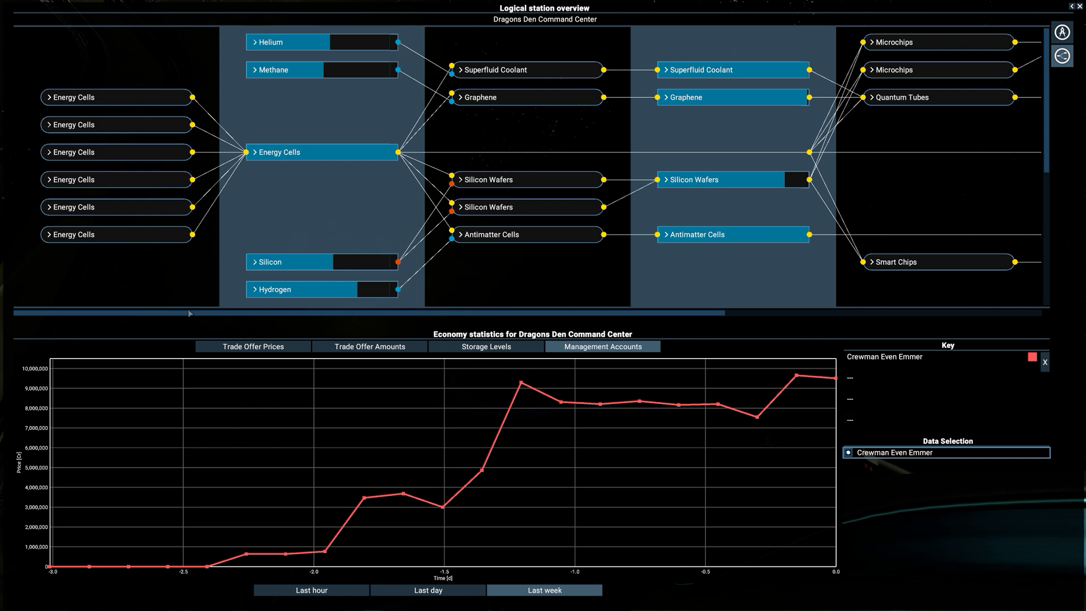
left_click(265, 262)
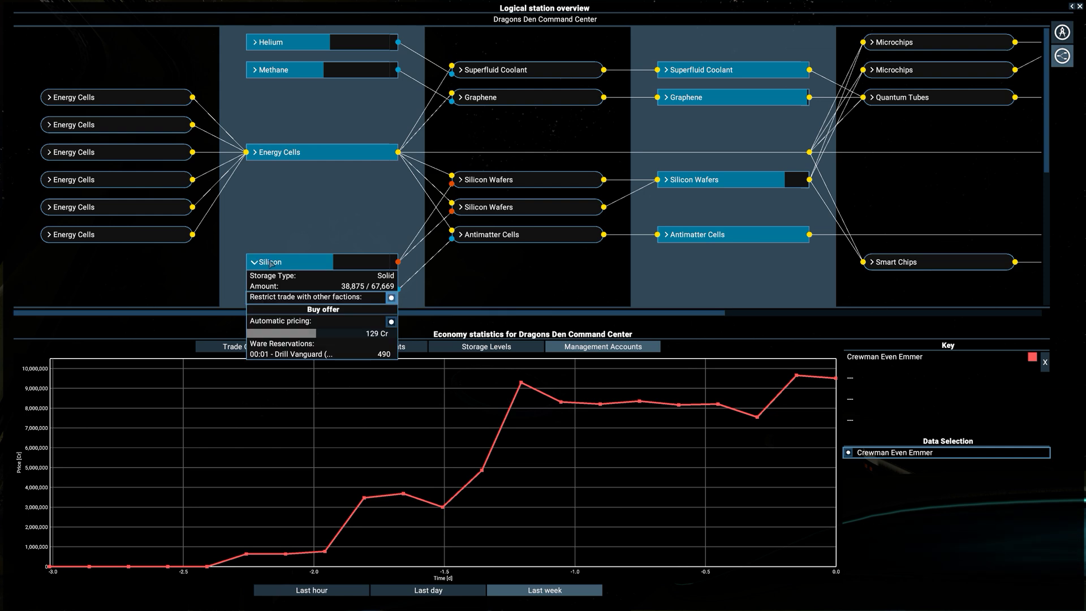
left_click(254, 261)
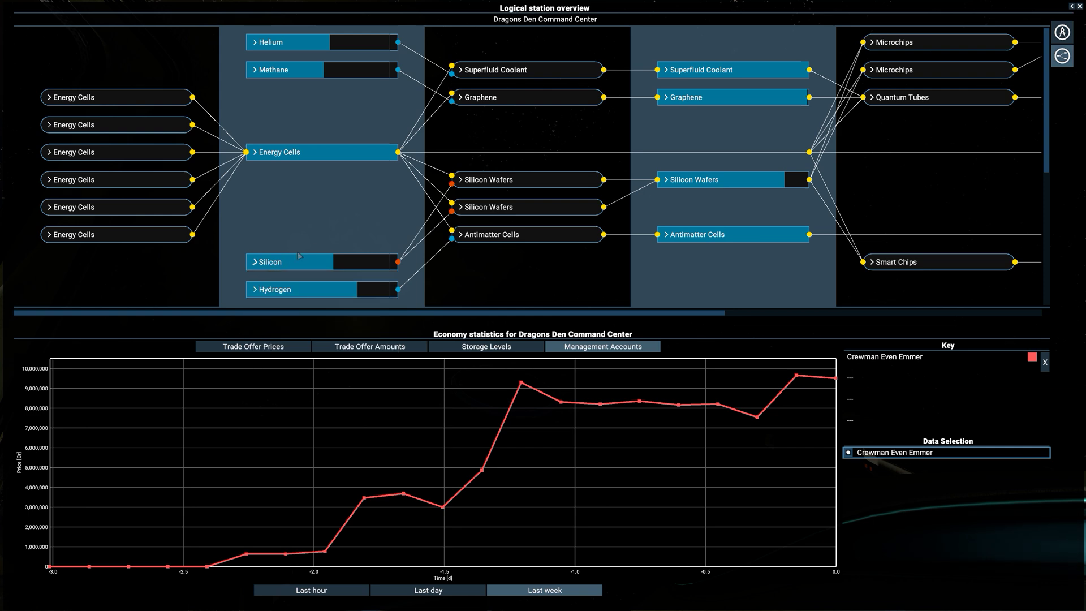
left_click(695, 234)
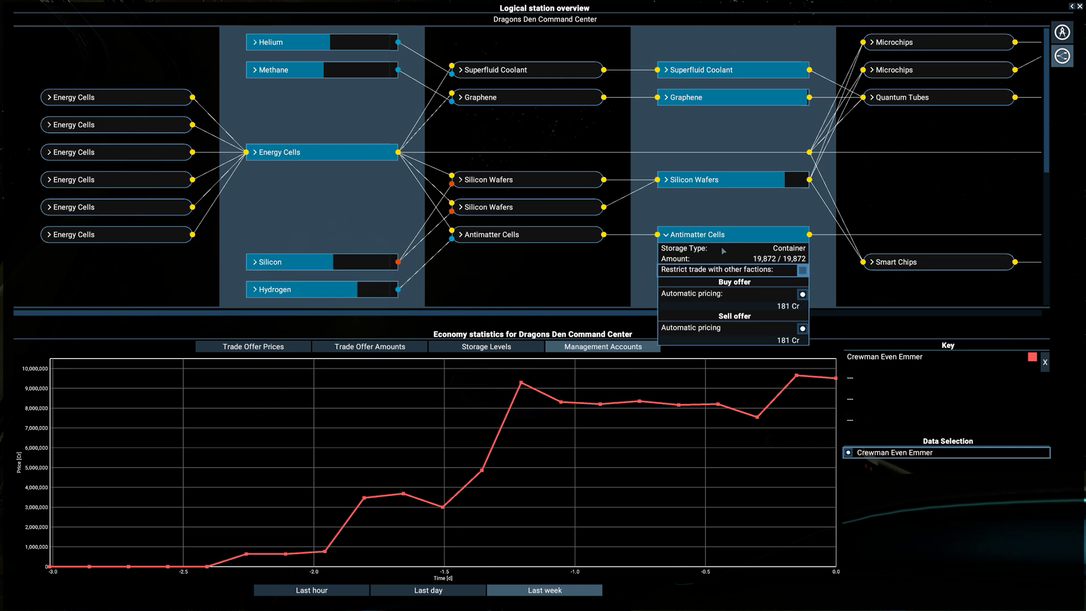
mouse_move(745, 306)
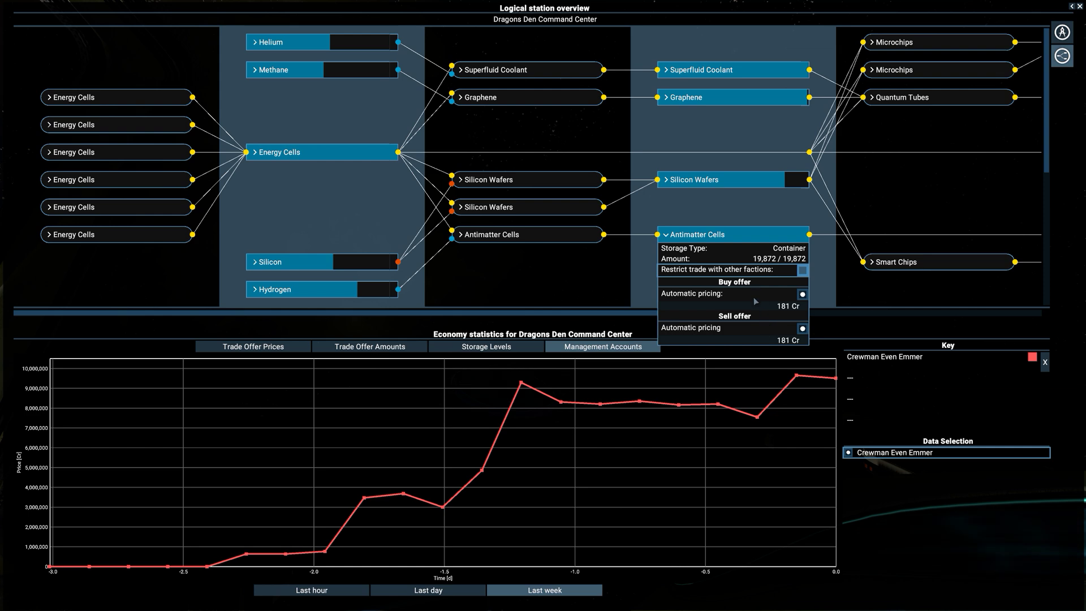
mouse_move(757, 316)
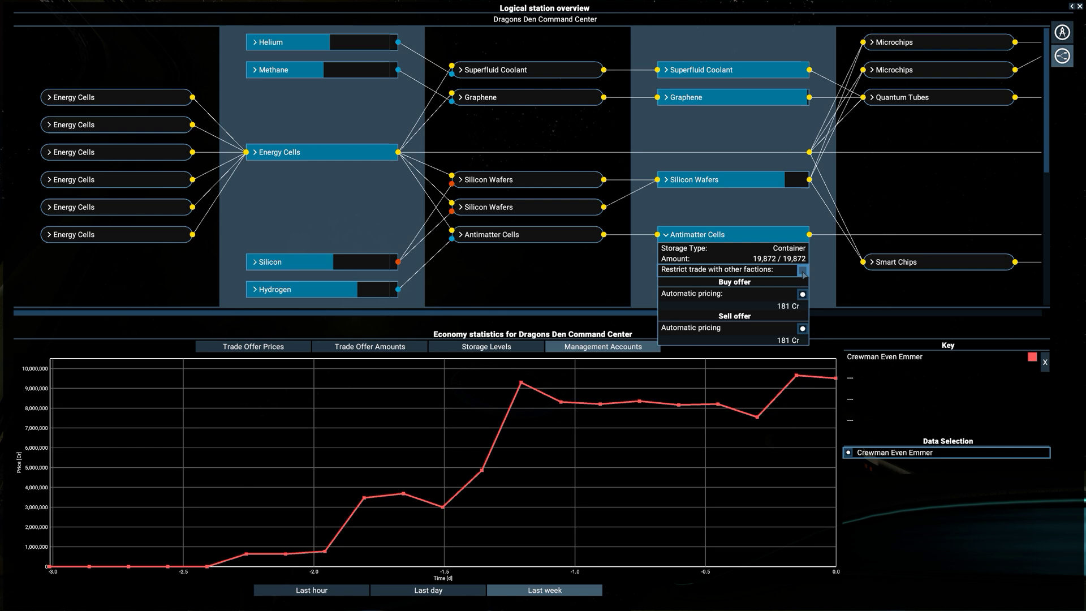
mouse_move(745, 330)
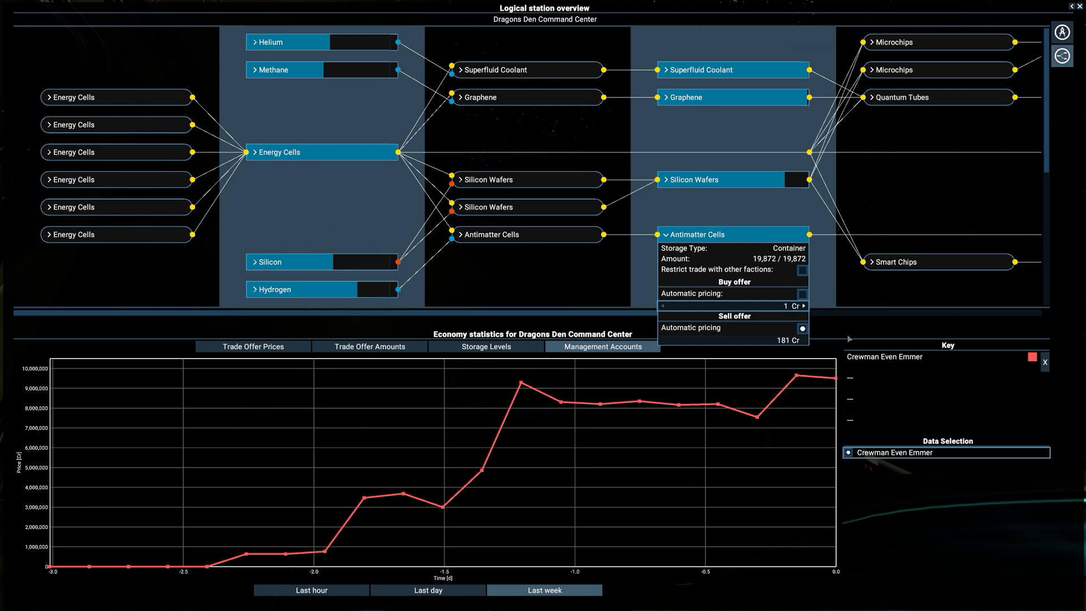
left_click(803, 306)
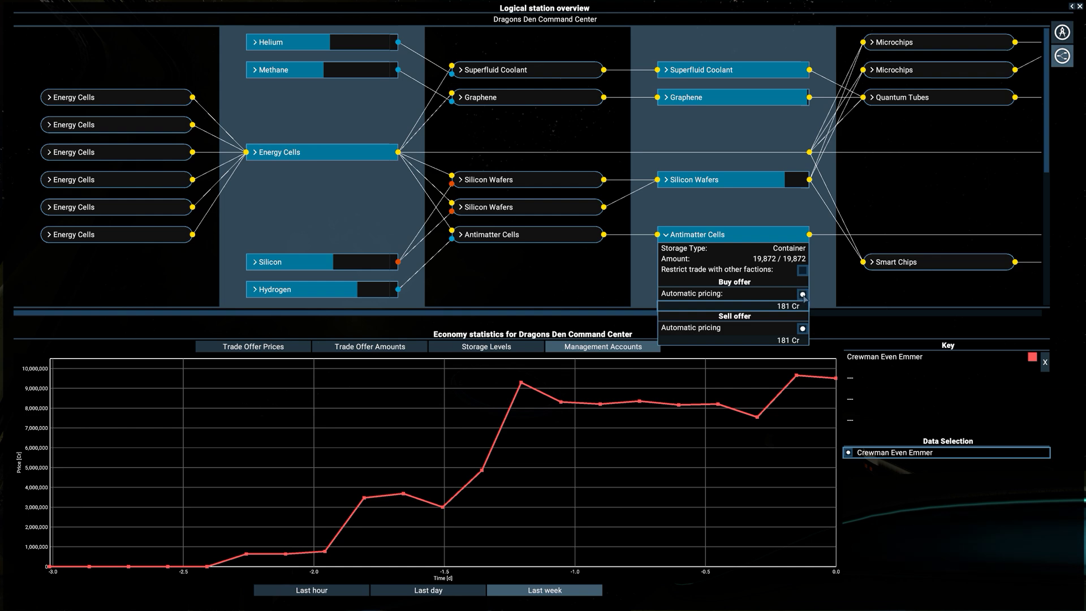
mouse_move(731, 308)
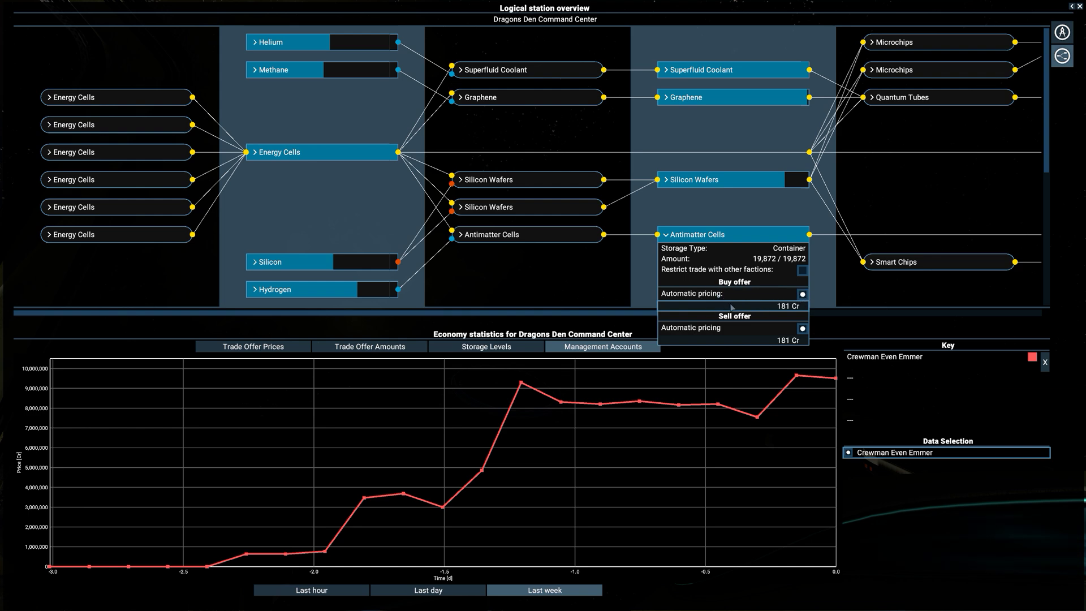
mouse_move(783, 313)
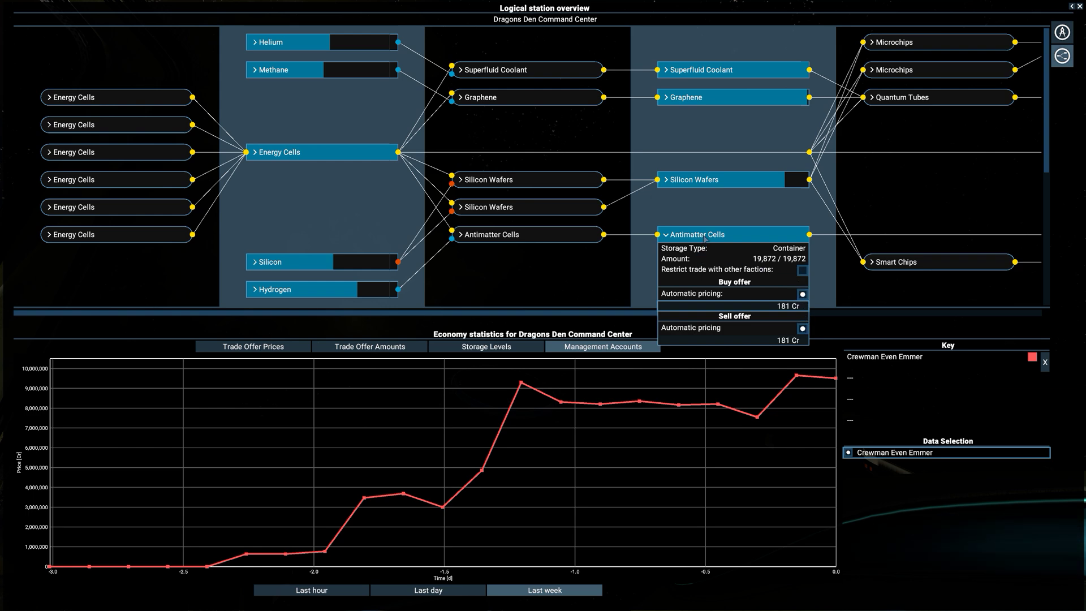
Collapse Antimatter Cells, check Hydrogen's buy settings, then collapse Silicon
left_click(699, 235)
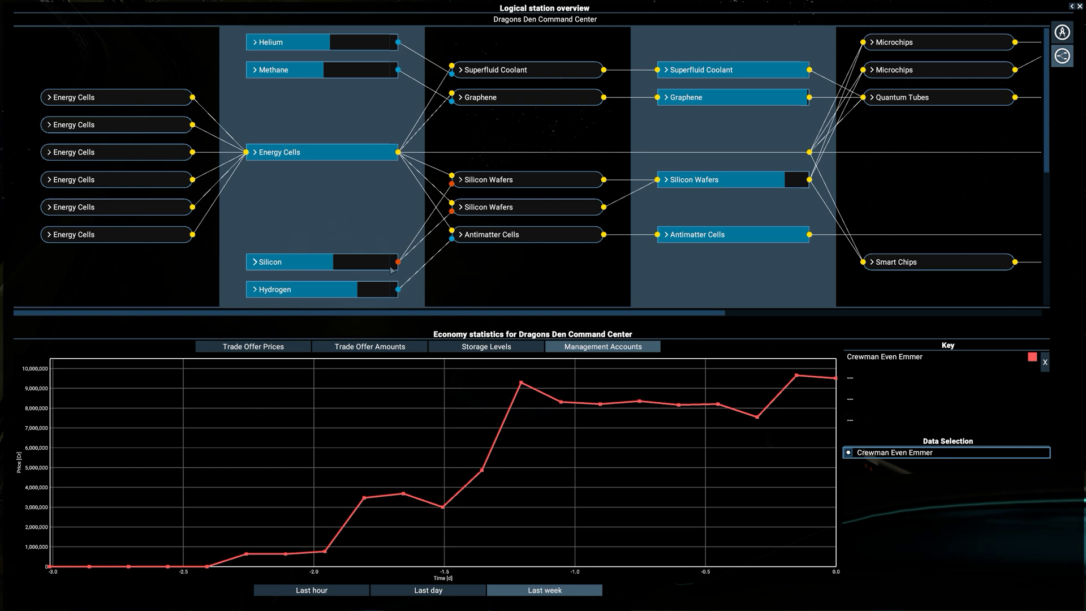
mouse_move(389, 38)
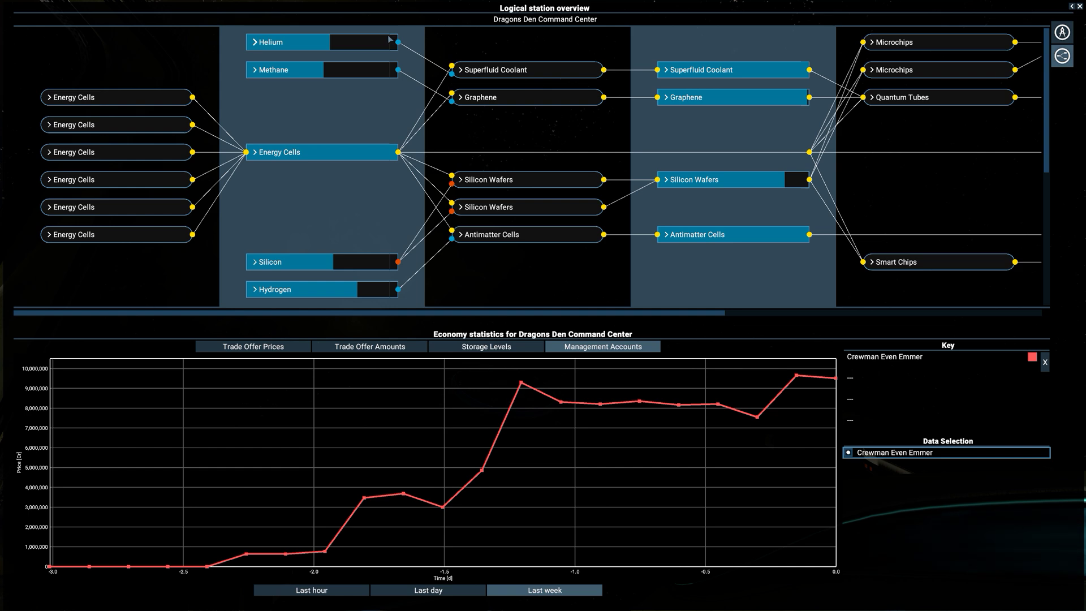
mouse_move(391, 167)
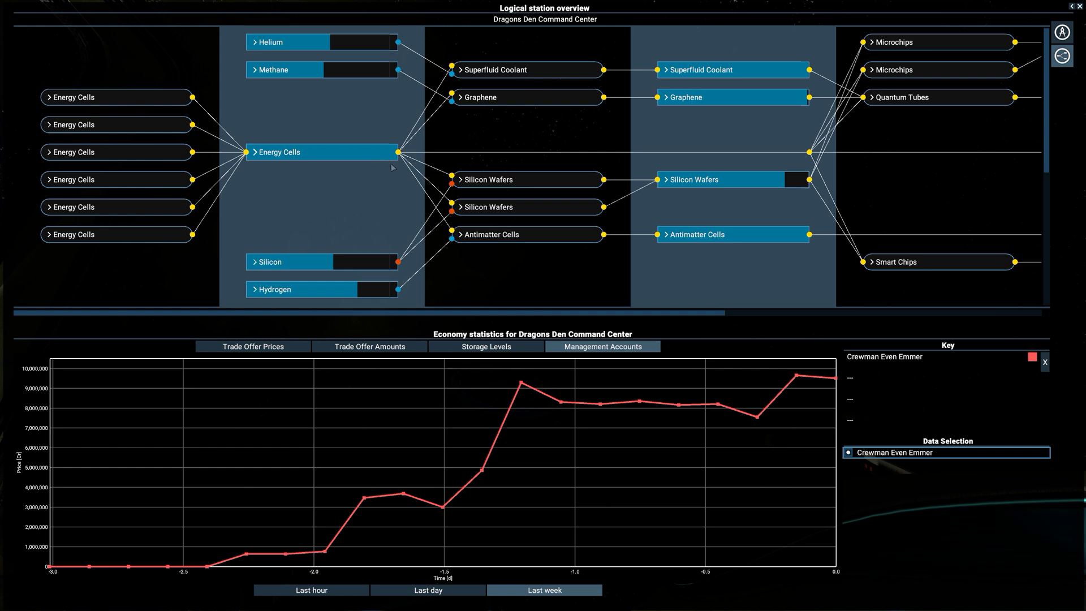
mouse_move(394, 295)
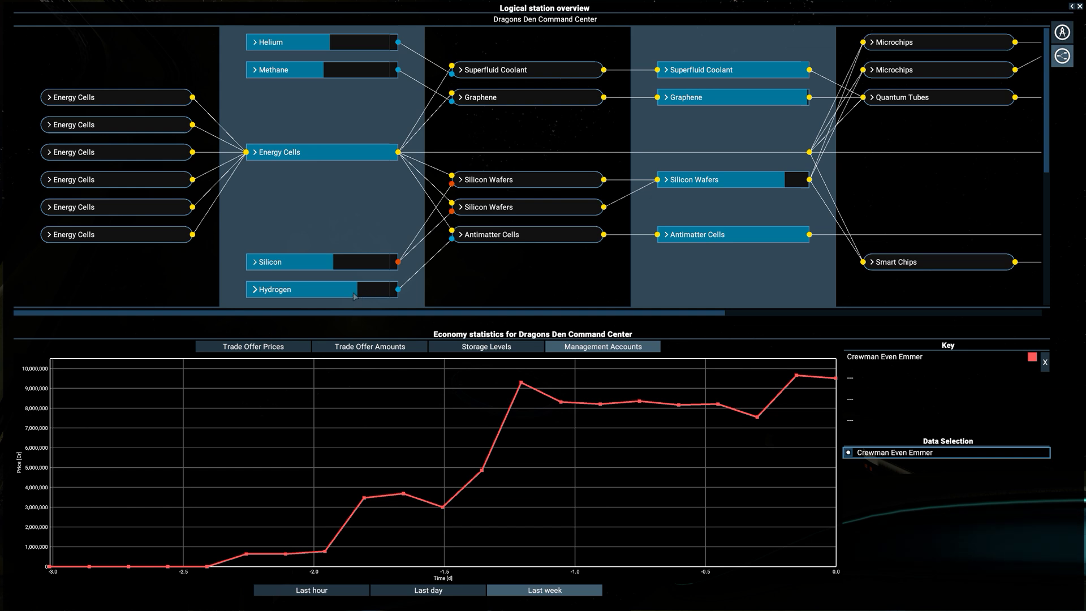
left_click(277, 289)
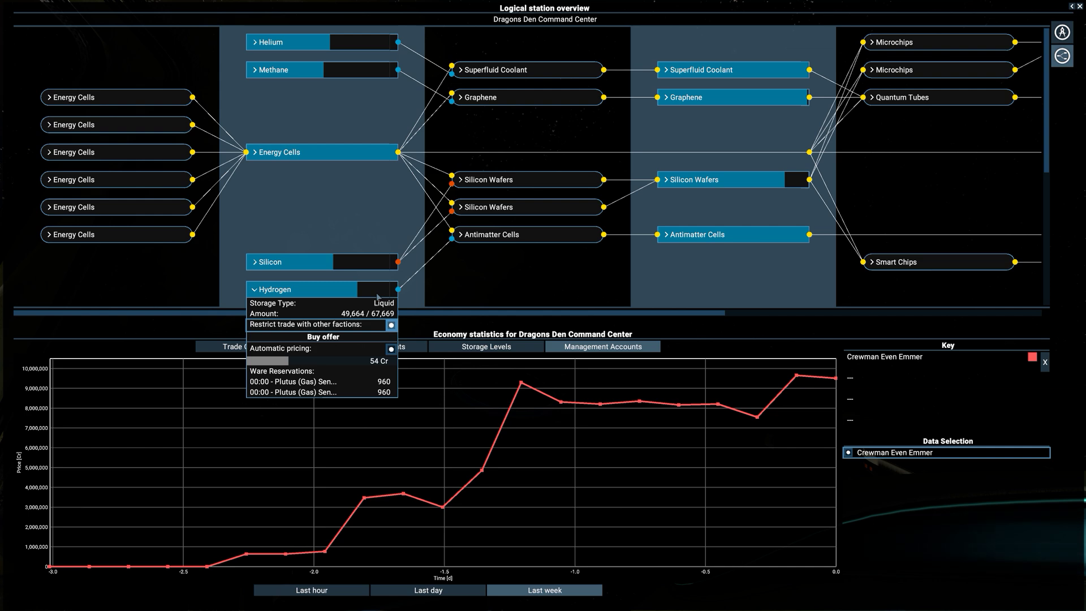
mouse_move(375, 297)
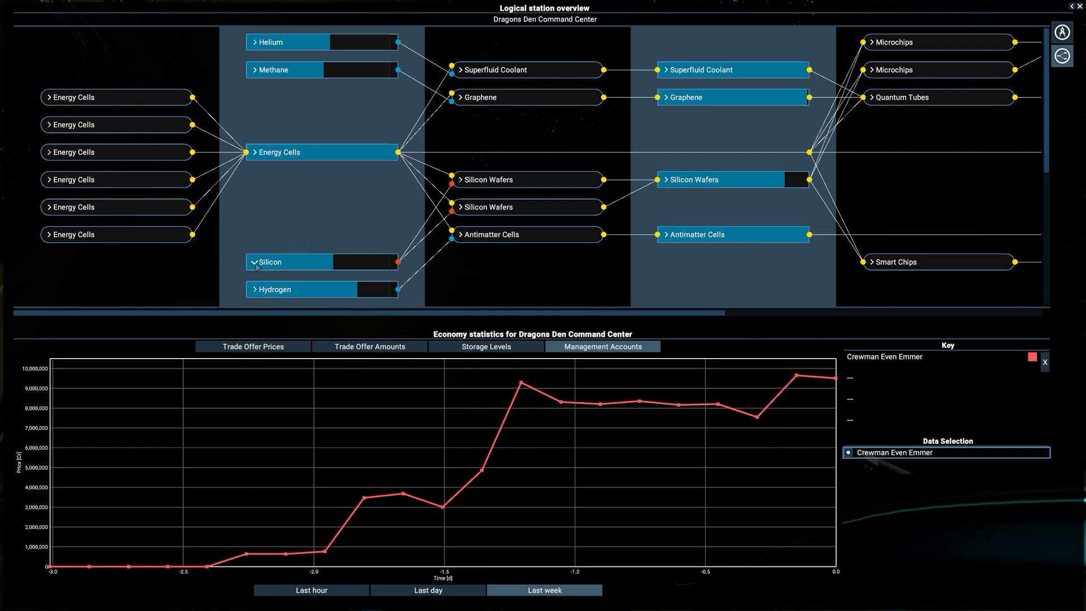
left_click(256, 261)
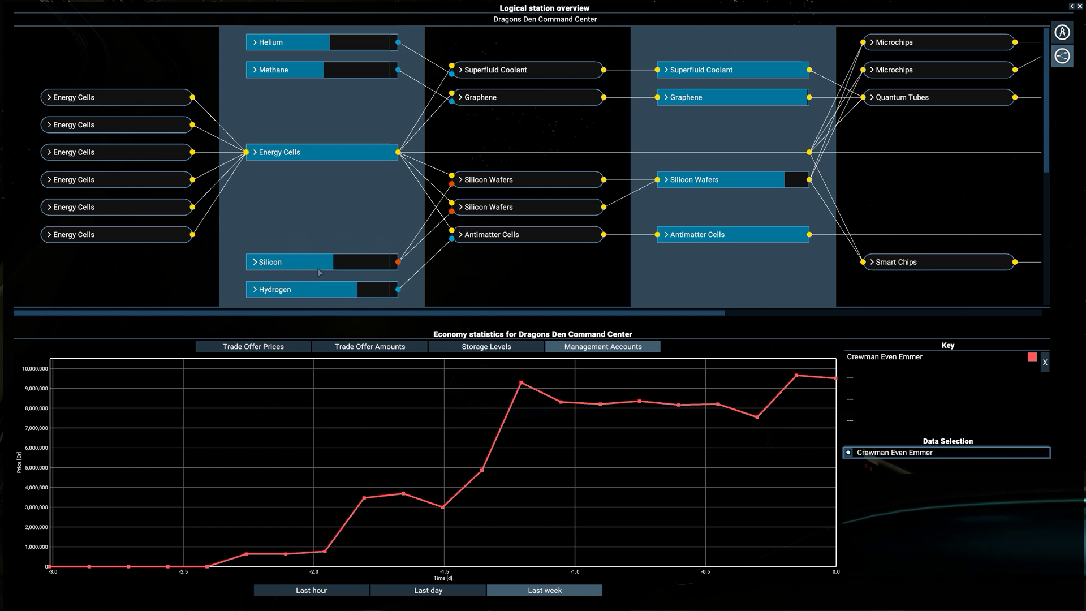
mouse_move(395, 274)
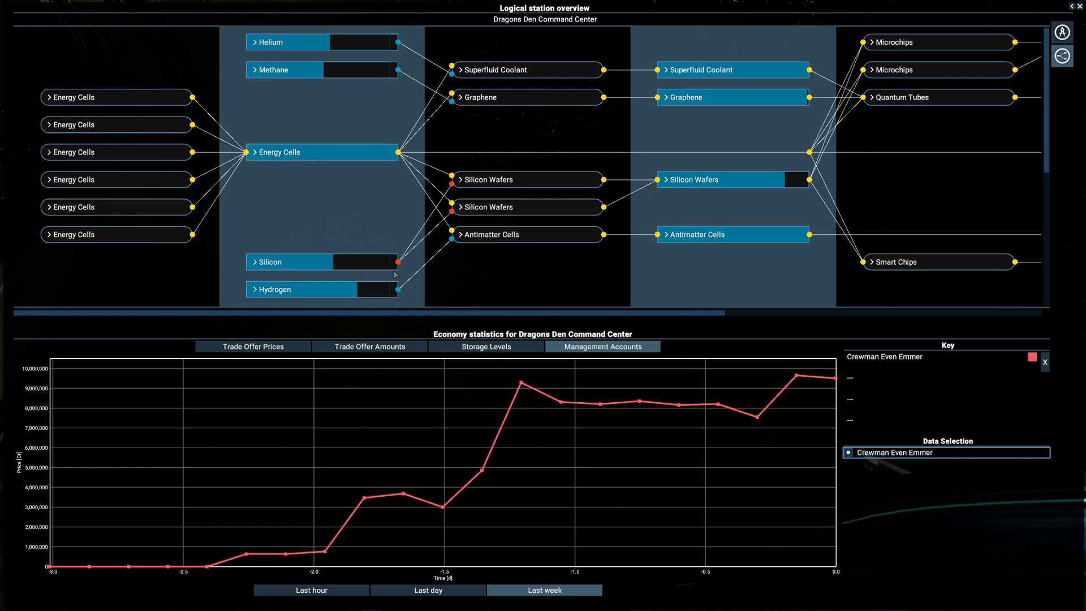
mouse_move(338, 268)
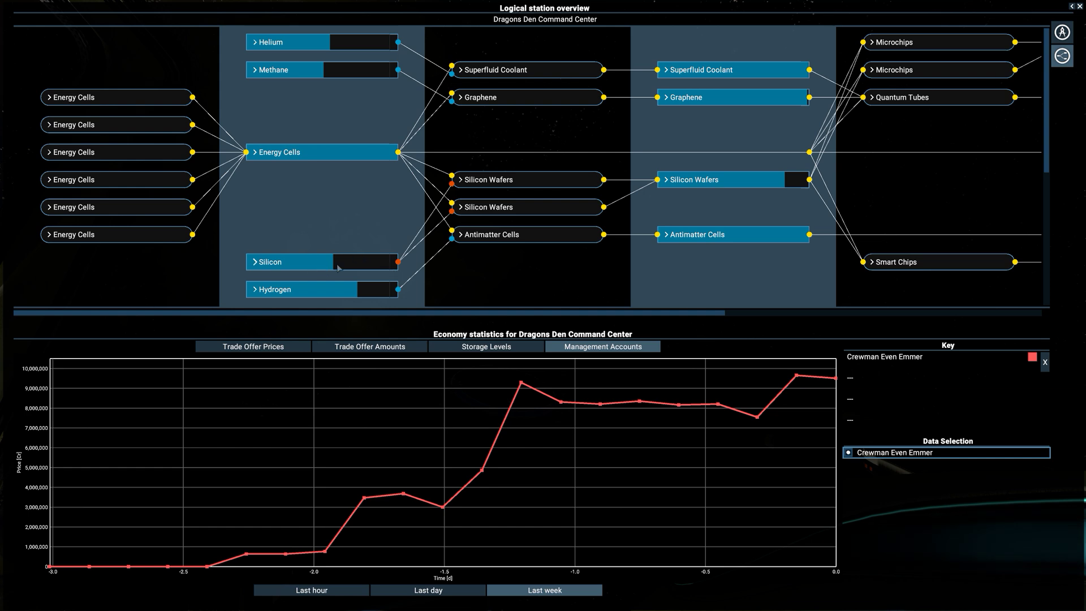
mouse_move(433, 293)
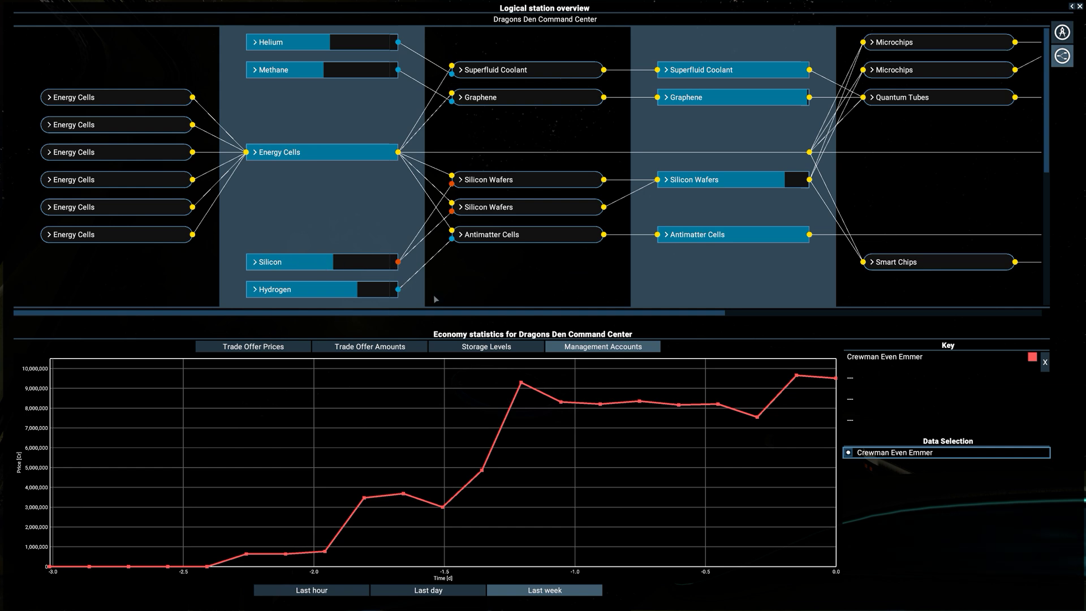
mouse_move(767, 317)
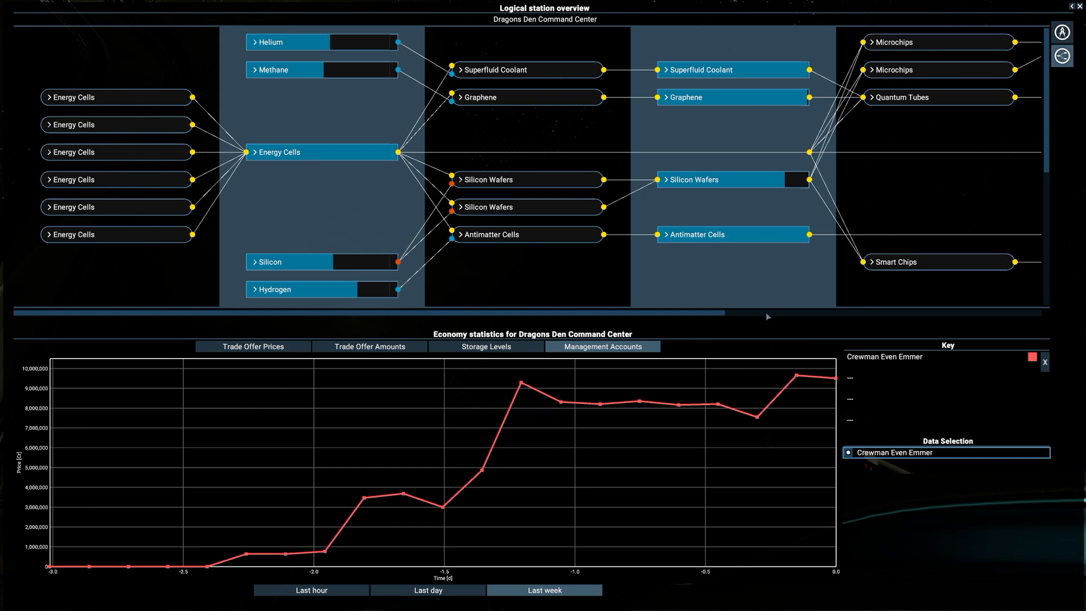
mouse_move(756, 243)
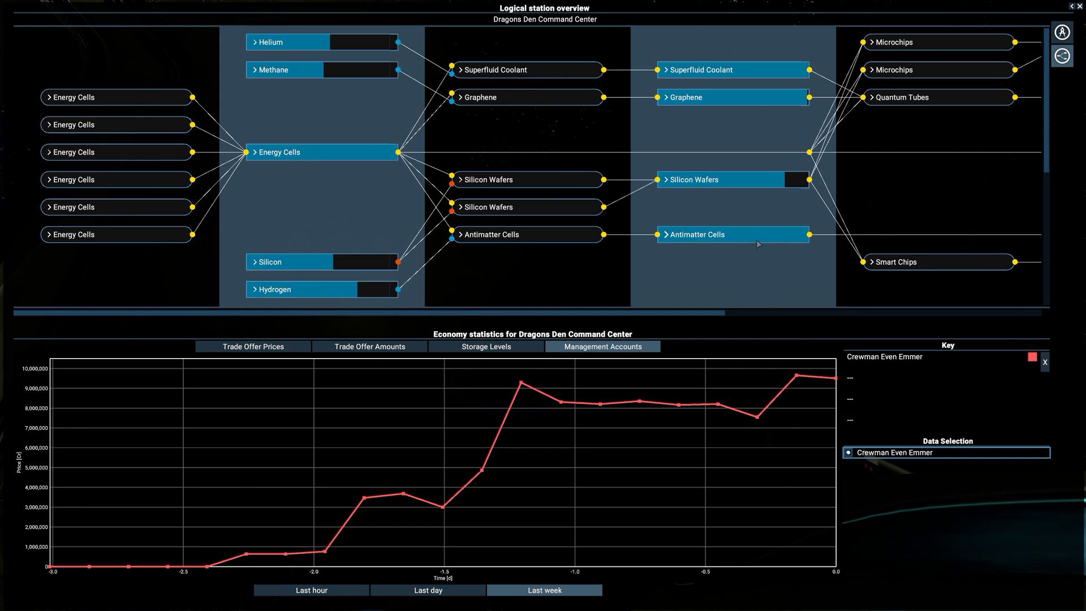
left_click(695, 234)
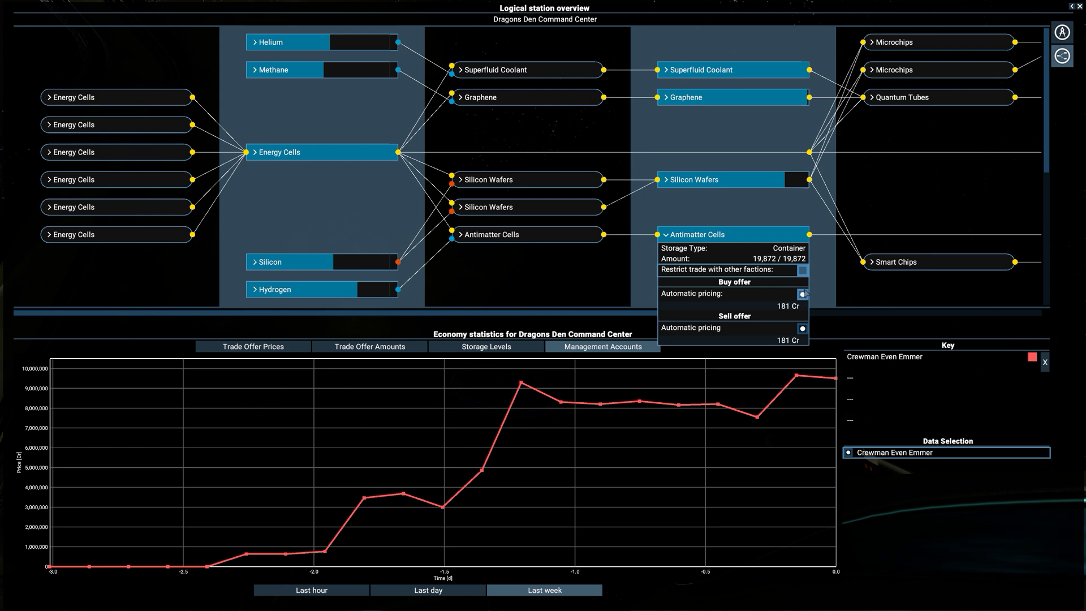
left_click(801, 294)
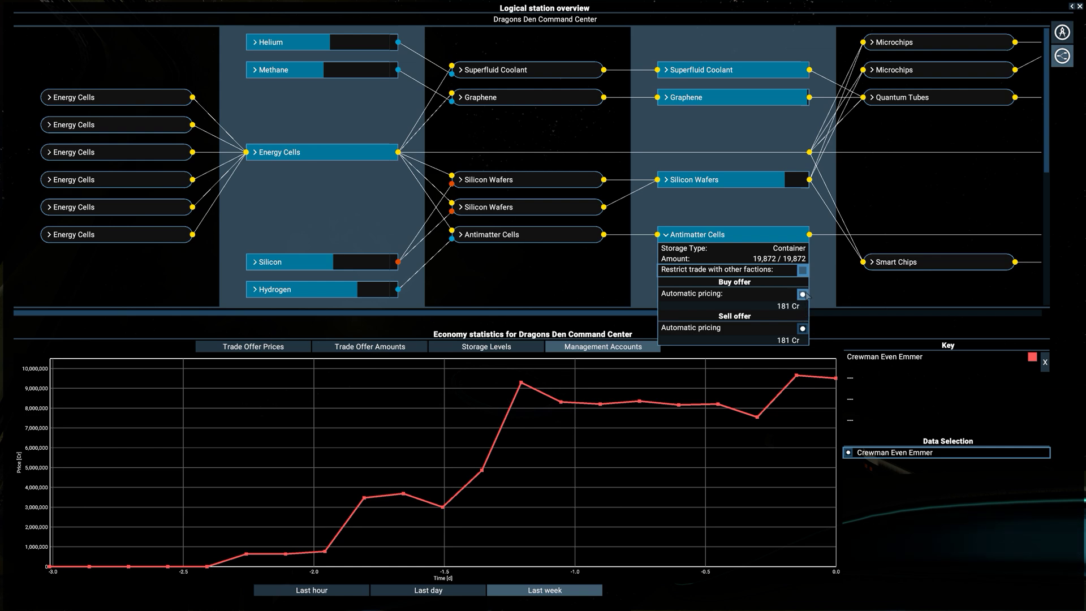
left_click(803, 269)
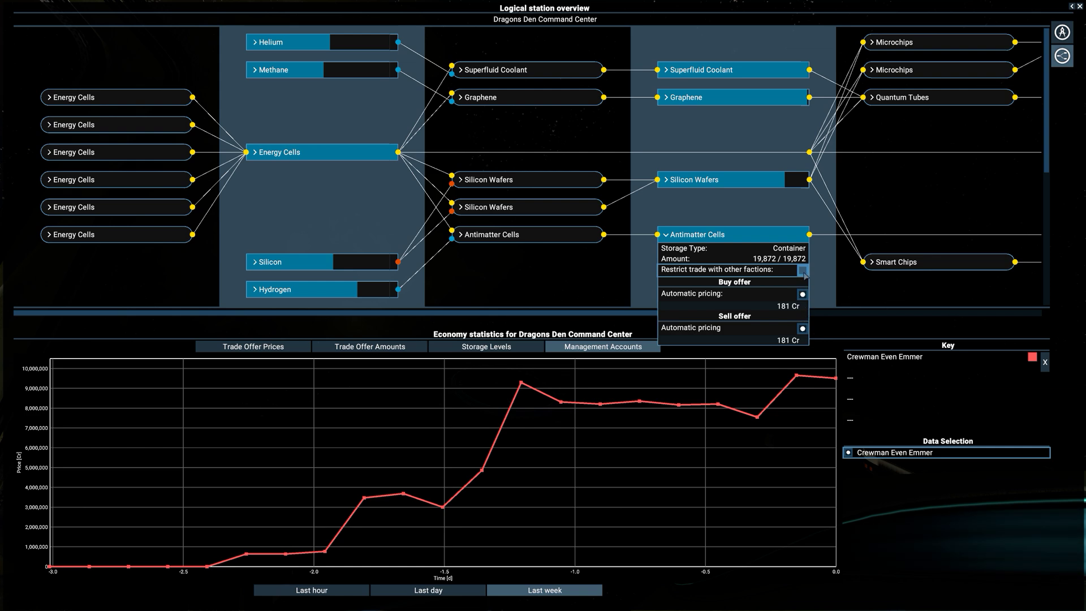
mouse_move(794, 249)
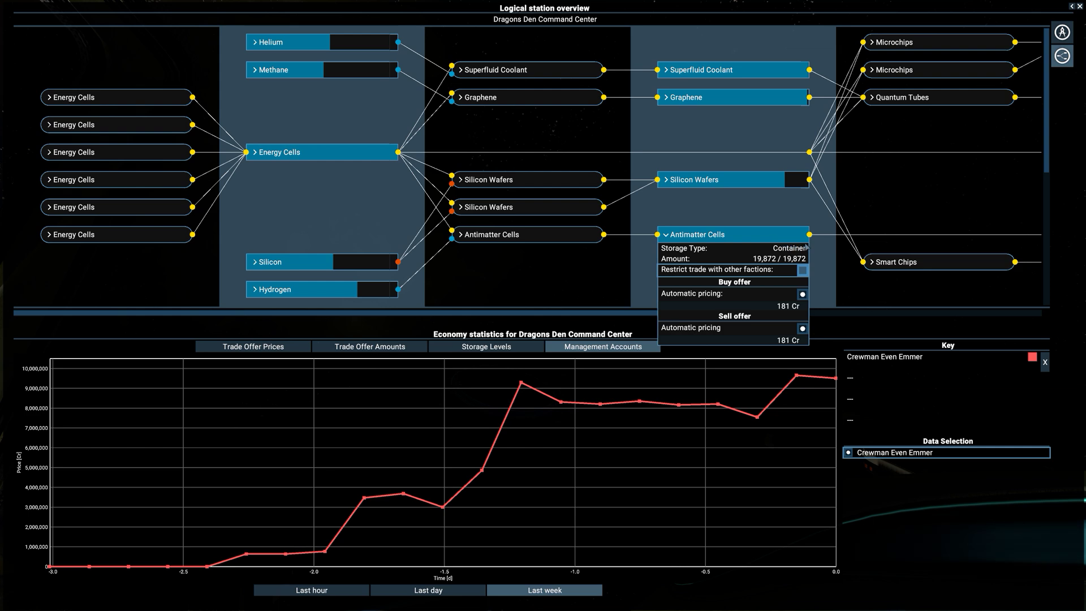
mouse_move(844, 271)
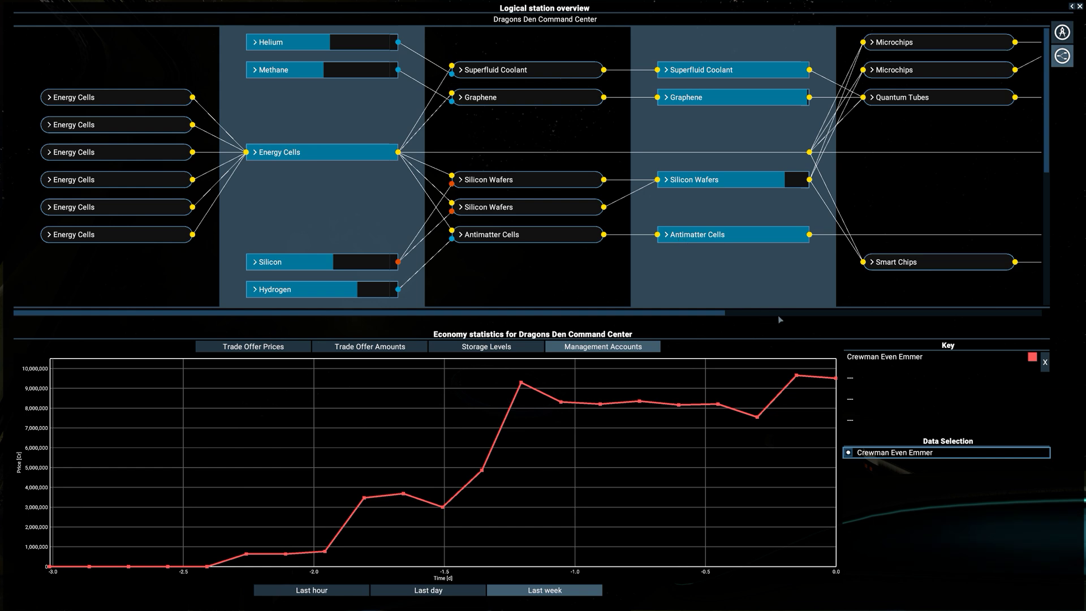
Scroll the production chain and expand the Methane and Hydrogen buy settings
scroll("right", 3)
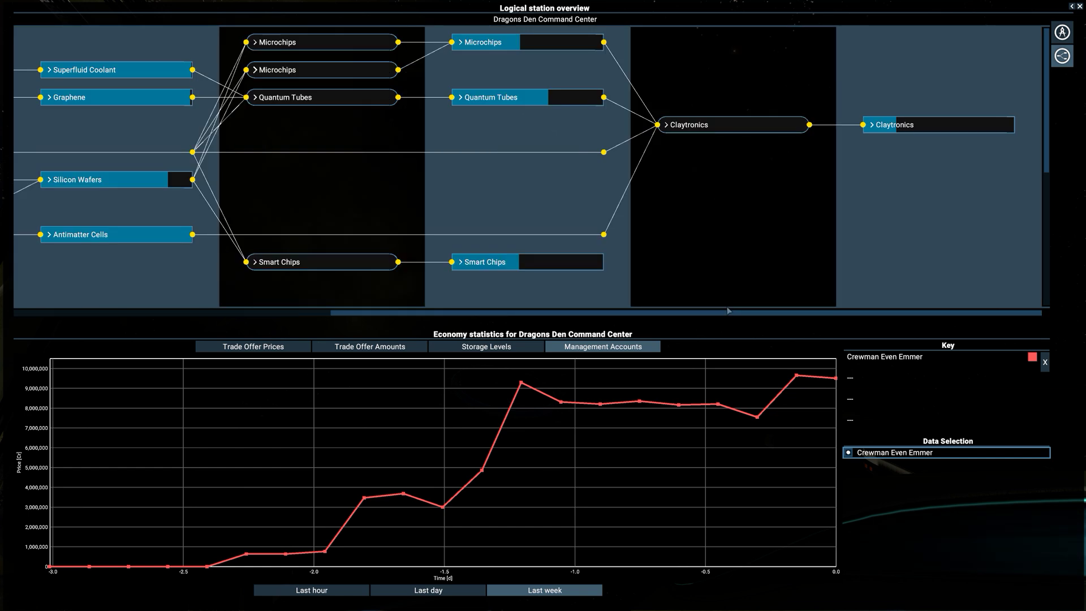
left_click(368, 346)
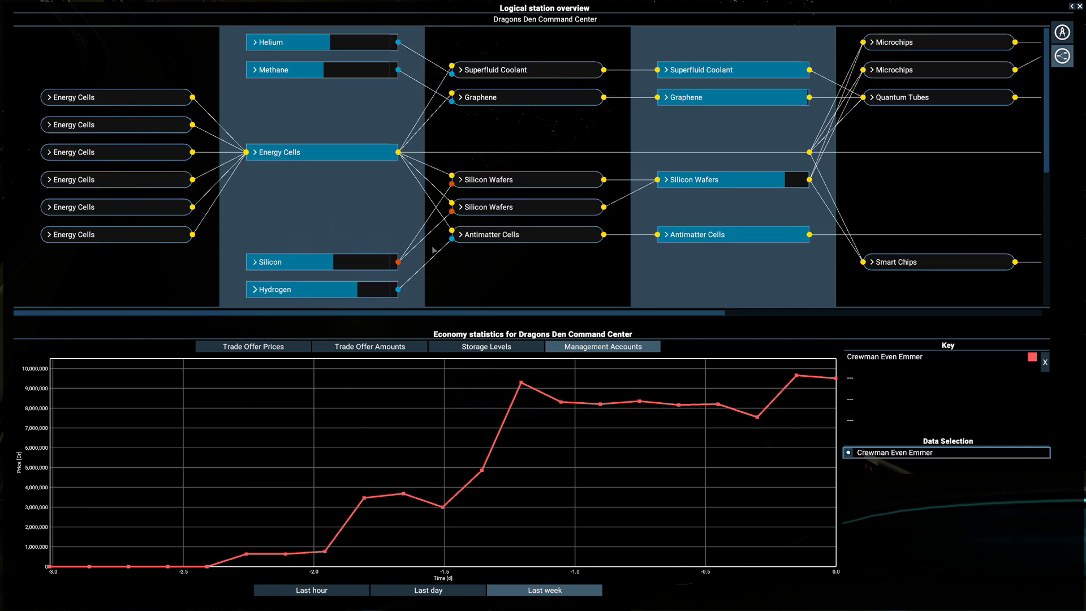
left_click(254, 42)
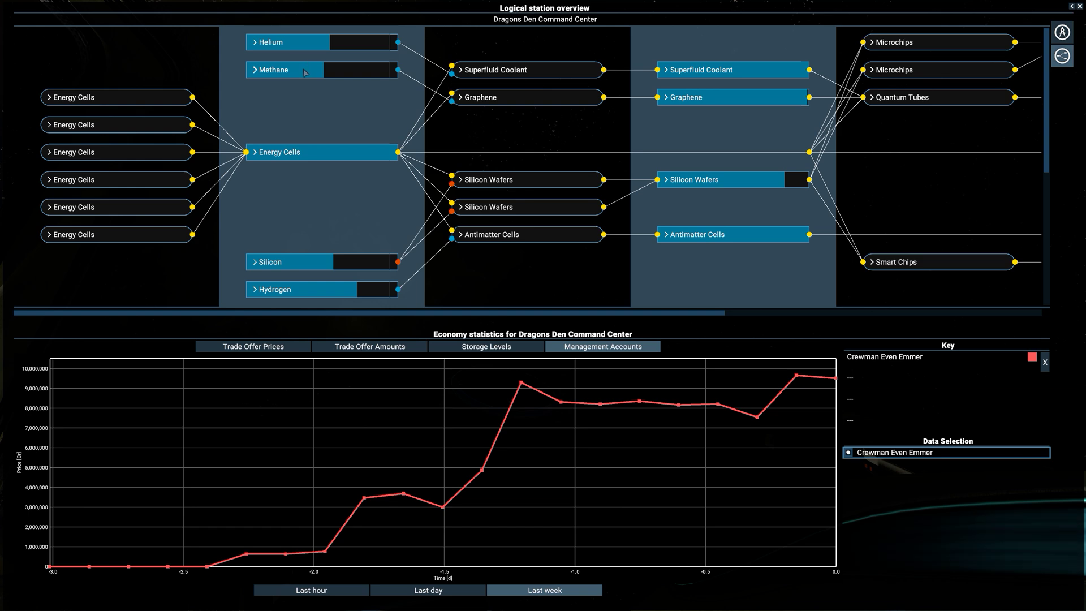
left_click(274, 69)
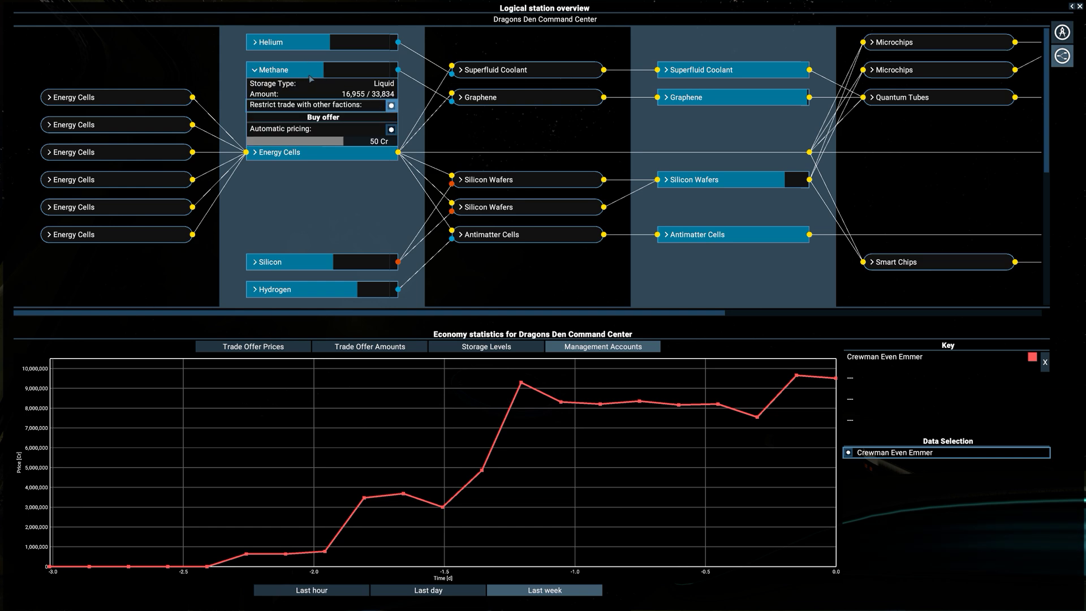
left_click(271, 261)
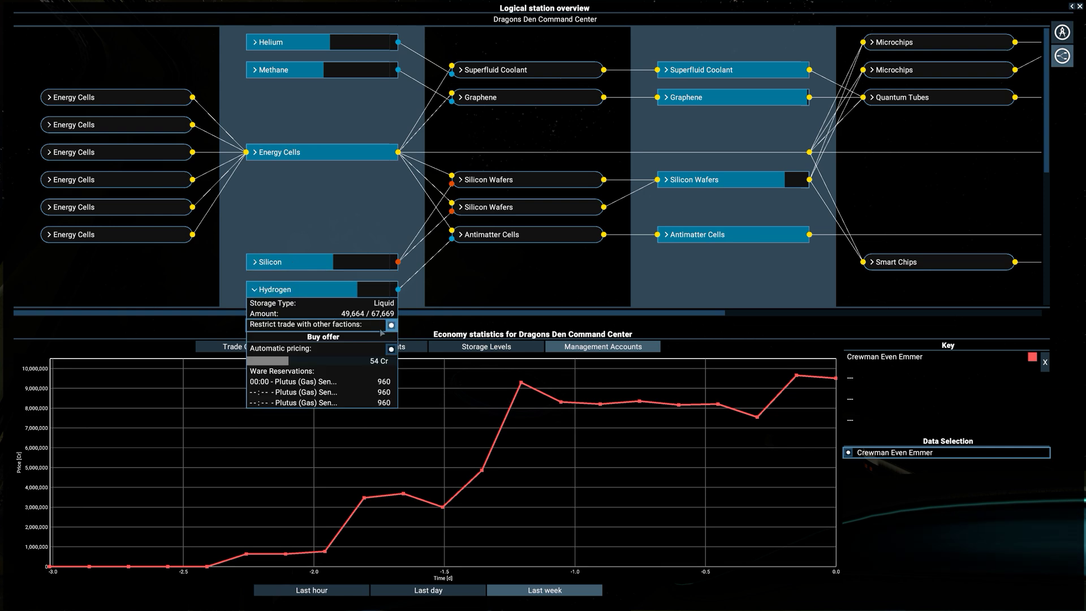
mouse_move(412, 301)
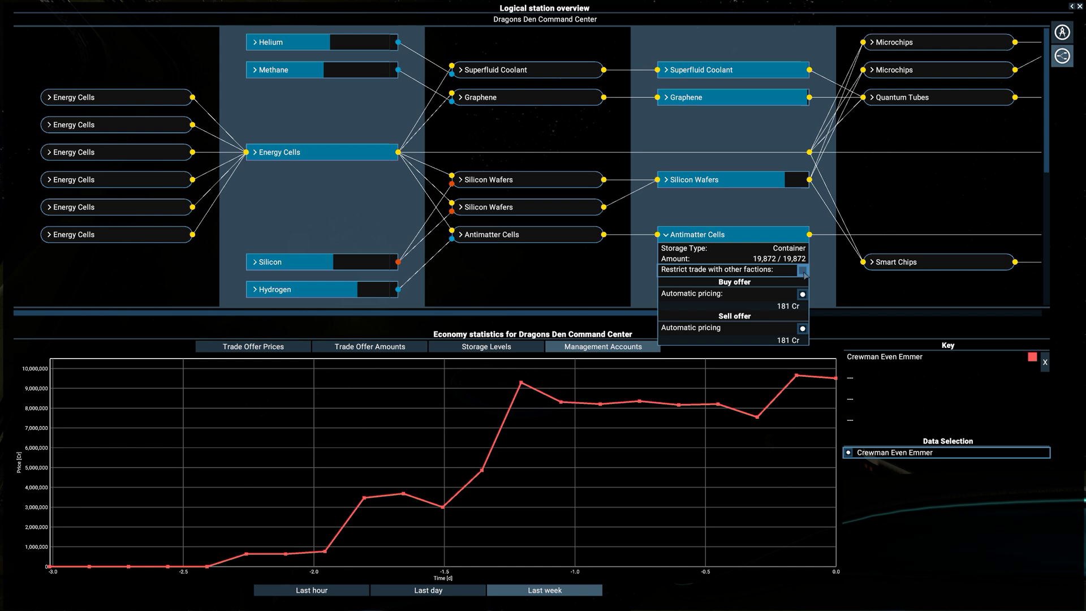
Inspect Silicon Wafers: 24,895 of 29,192 stored, buying and selling at 275 Cr
left_click(694, 180)
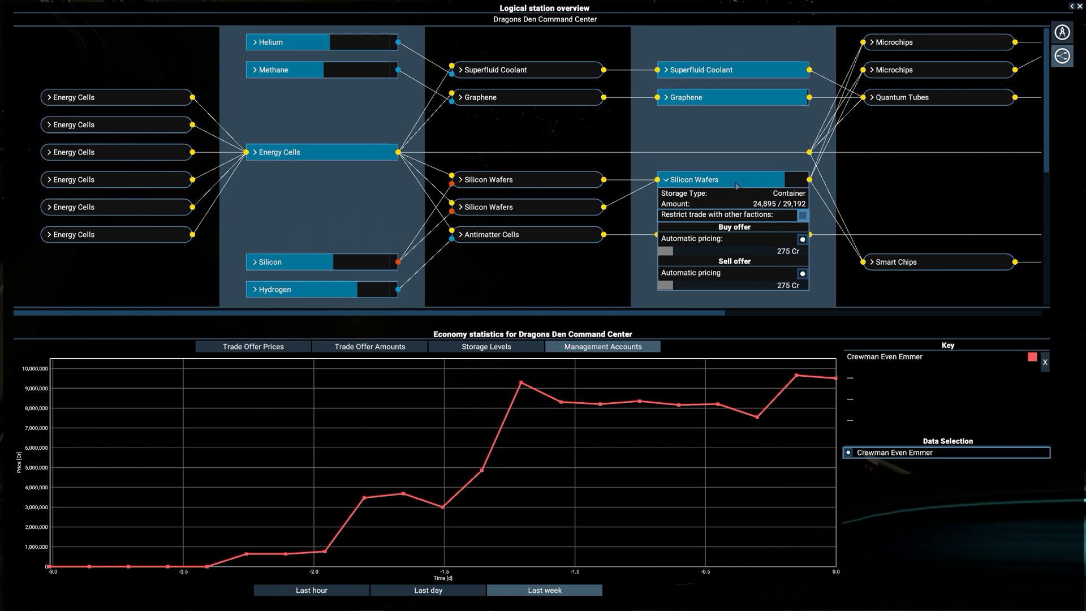
left_click(696, 180)
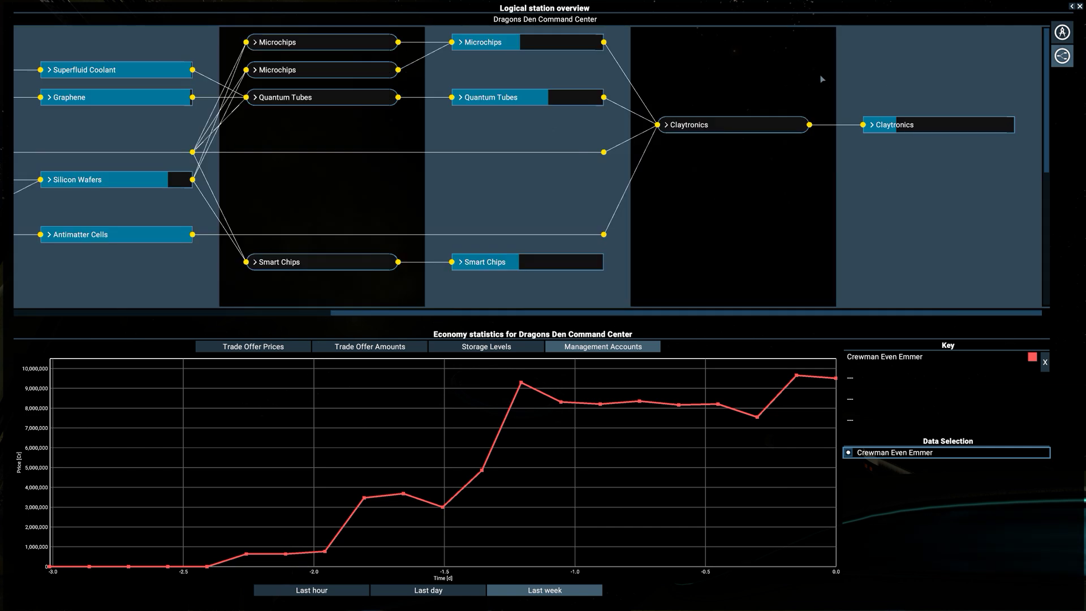
mouse_move(823, 186)
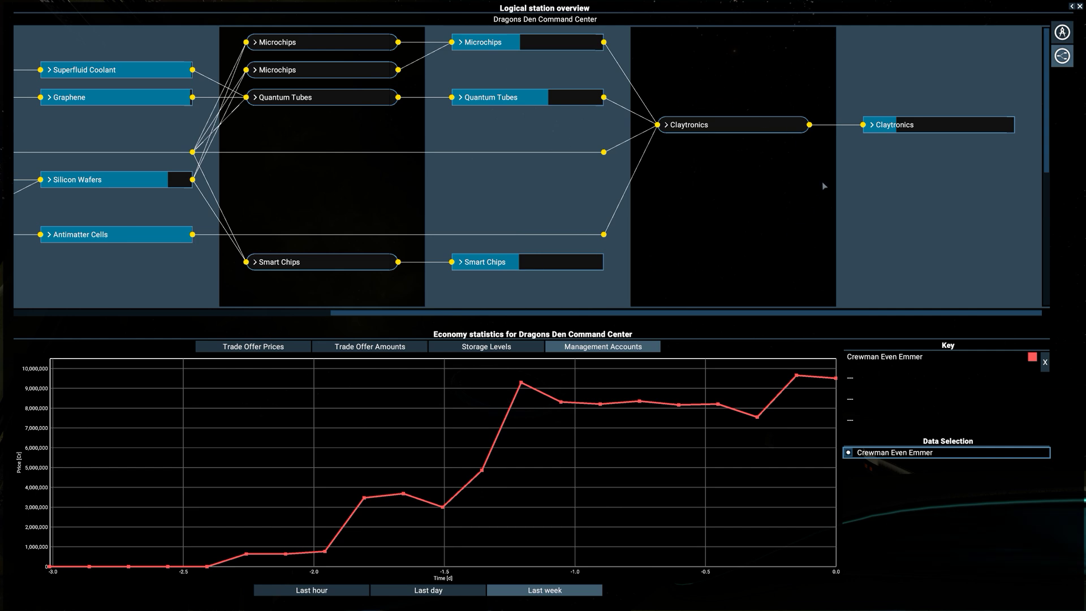
mouse_move(827, 239)
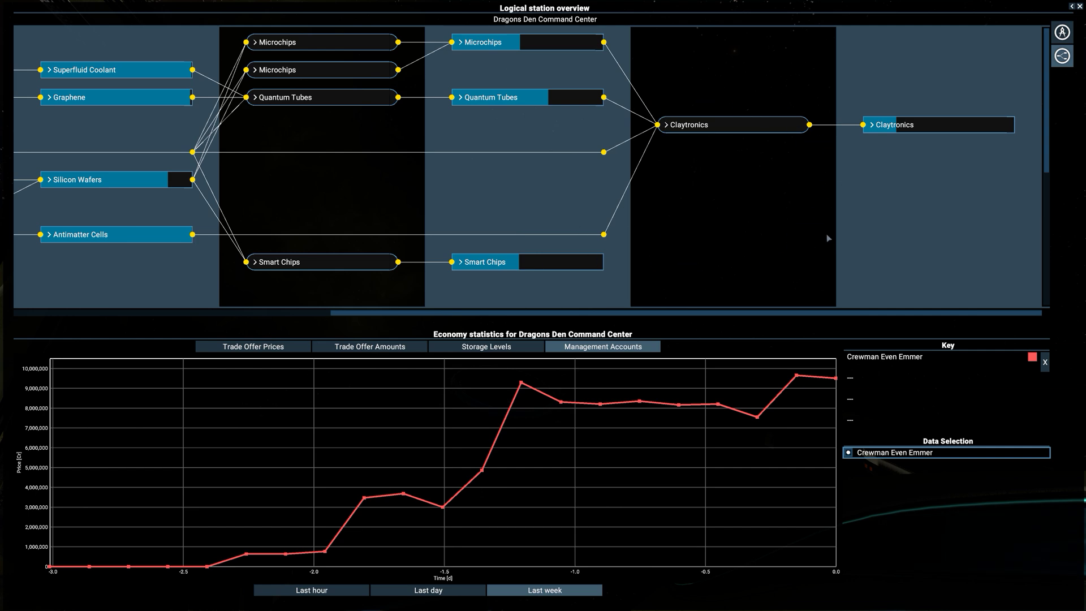
mouse_move(385, 260)
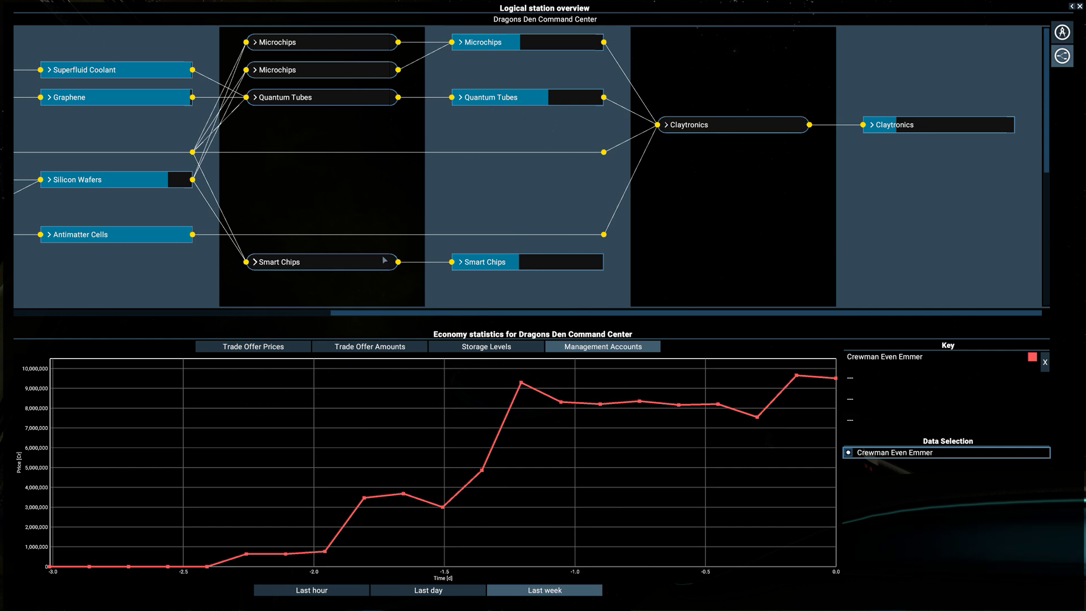
mouse_move(516, 82)
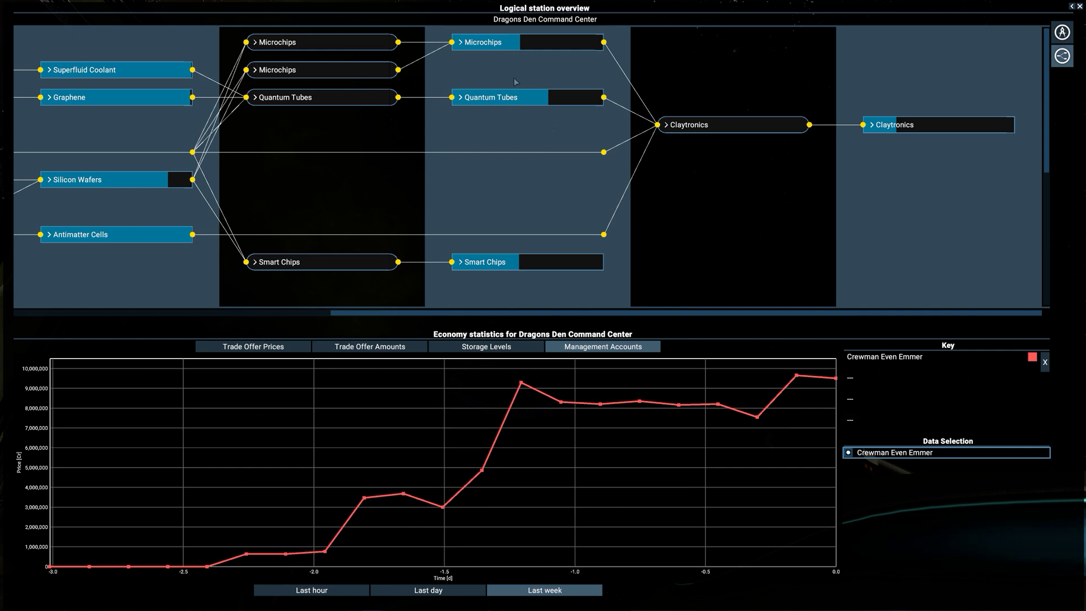
mouse_move(490, 41)
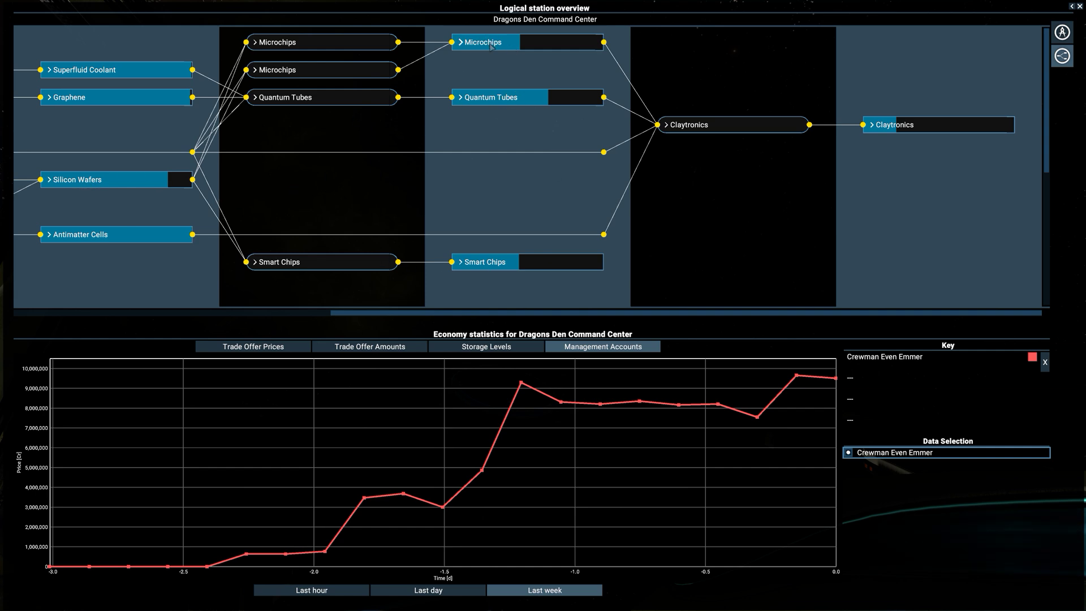
Check Microchips storage amount and automatic buy/sell pricing, then collapse it
left_click(483, 42)
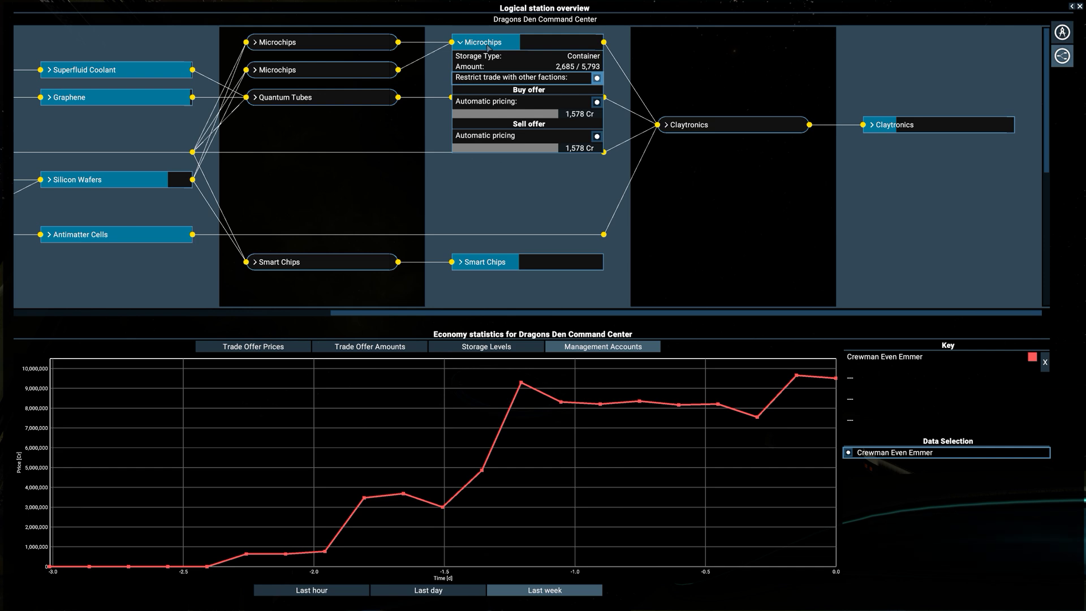
left_click(460, 41)
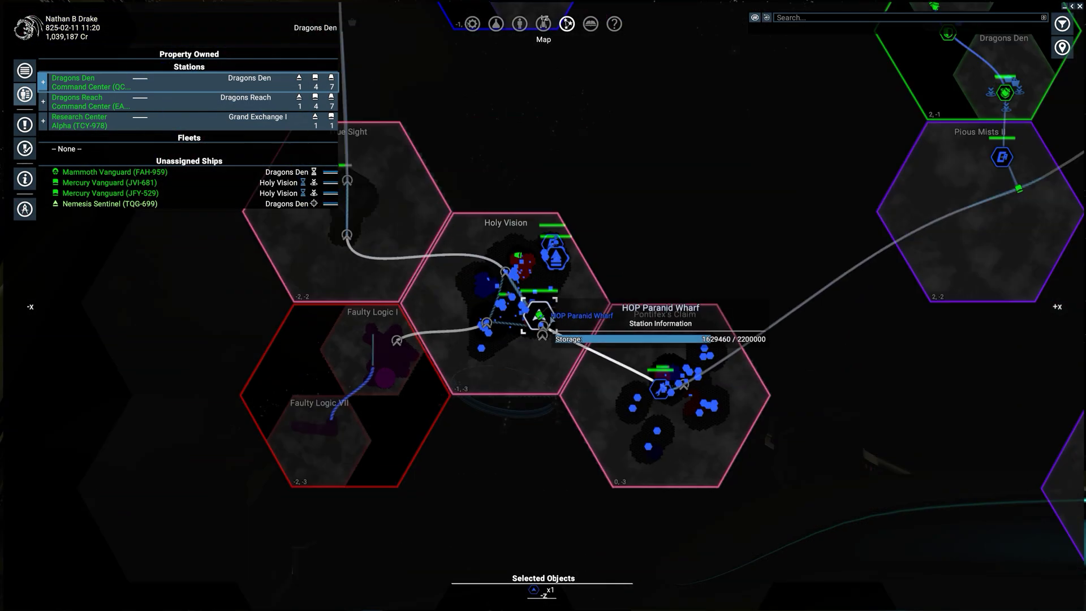
Zoom into Holy Vision and show HOP Paranid Wharf's information with its 16 stored wares
scroll("up", 3)
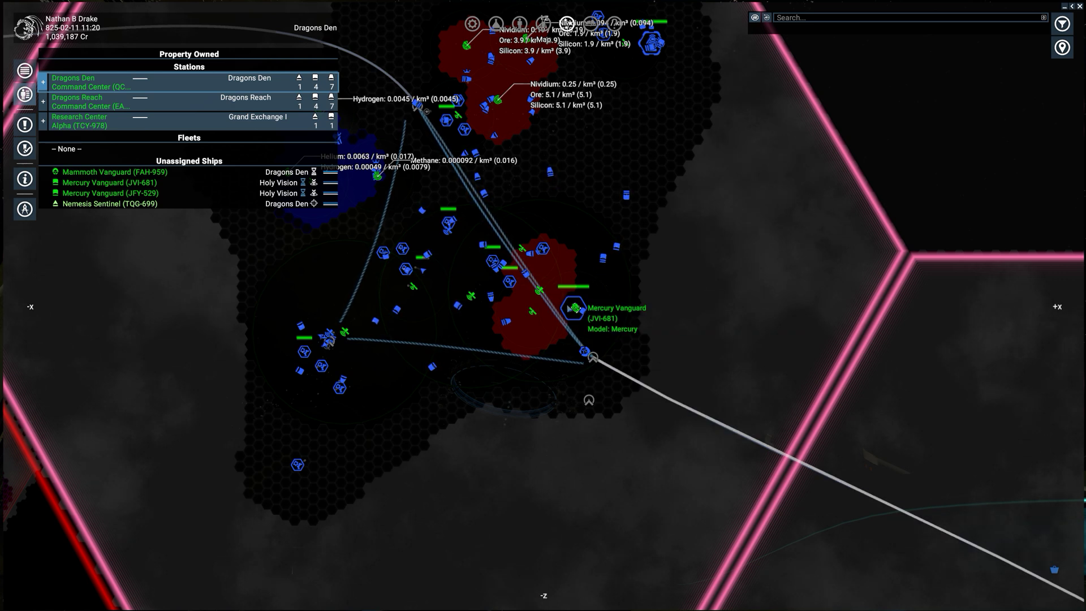
left_click(574, 307)
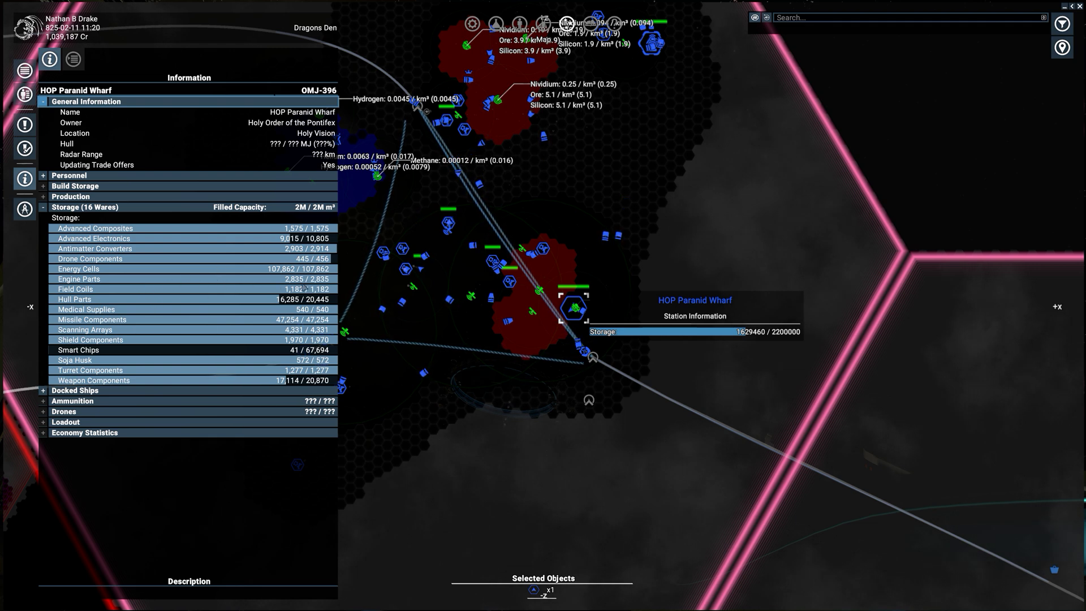
mouse_move(279, 284)
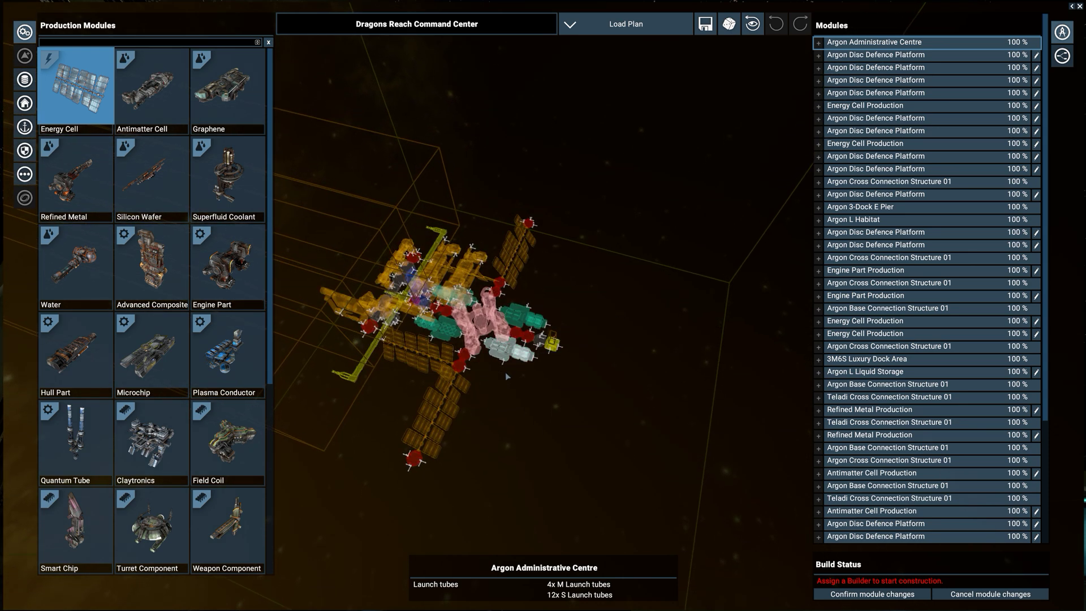
Scroll through the Modules list of Dragons Reach Command Center's build plan
scroll("down", 3)
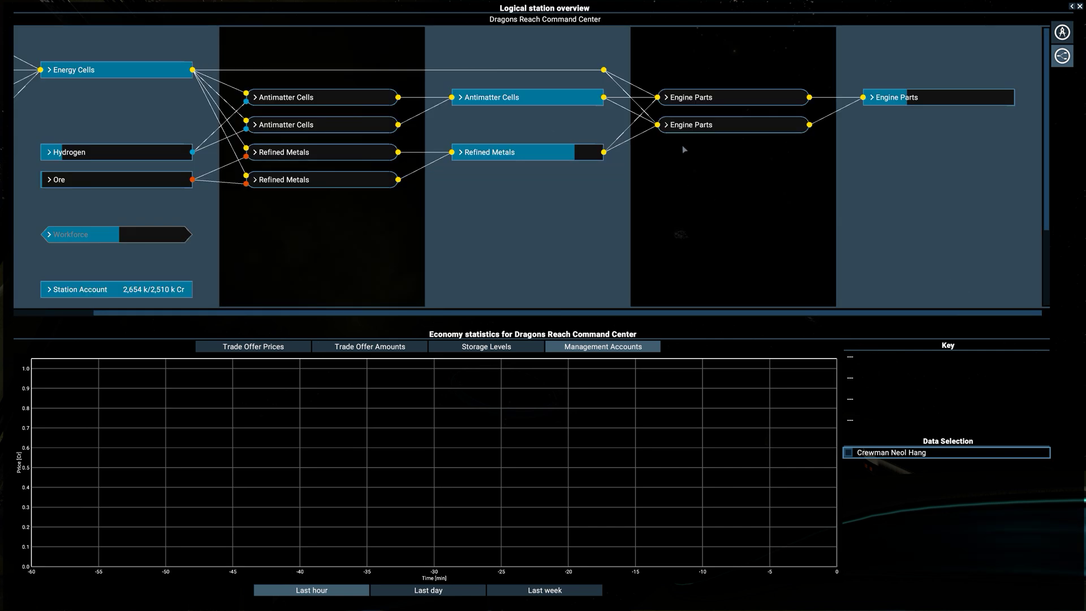
Review the Engine Parts storage and sell offer at Dragons Reach, expanding it twice
left_click(935, 97)
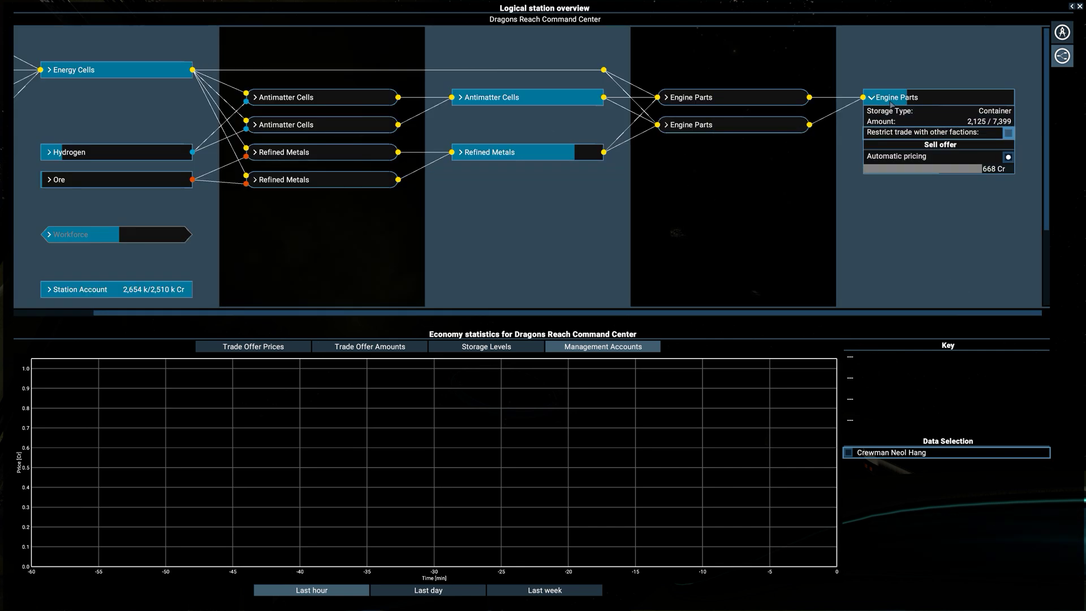
left_click(871, 97)
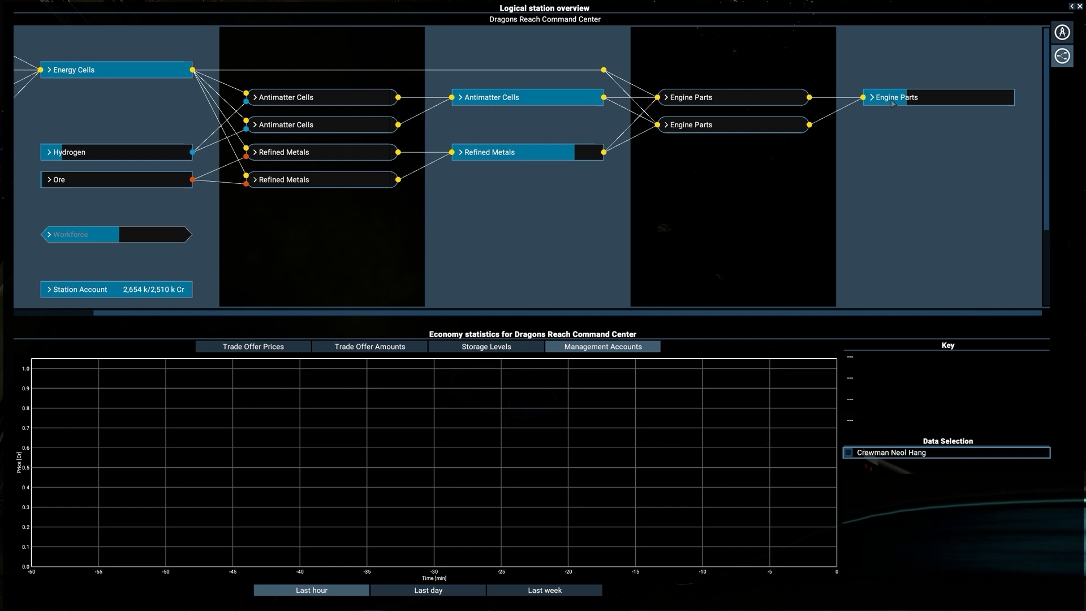
mouse_move(887, 105)
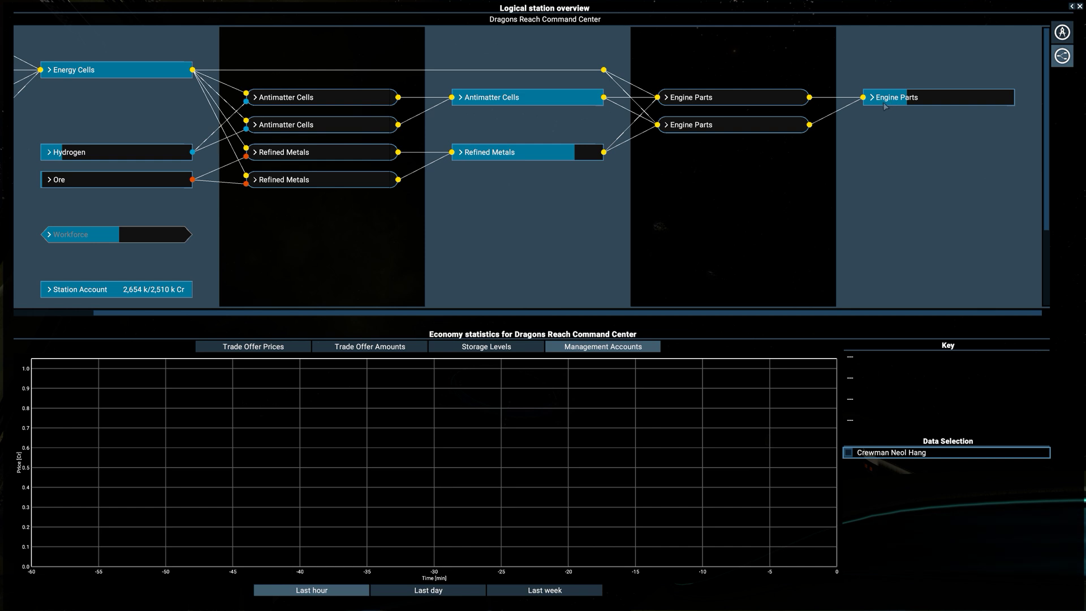
left_click(896, 98)
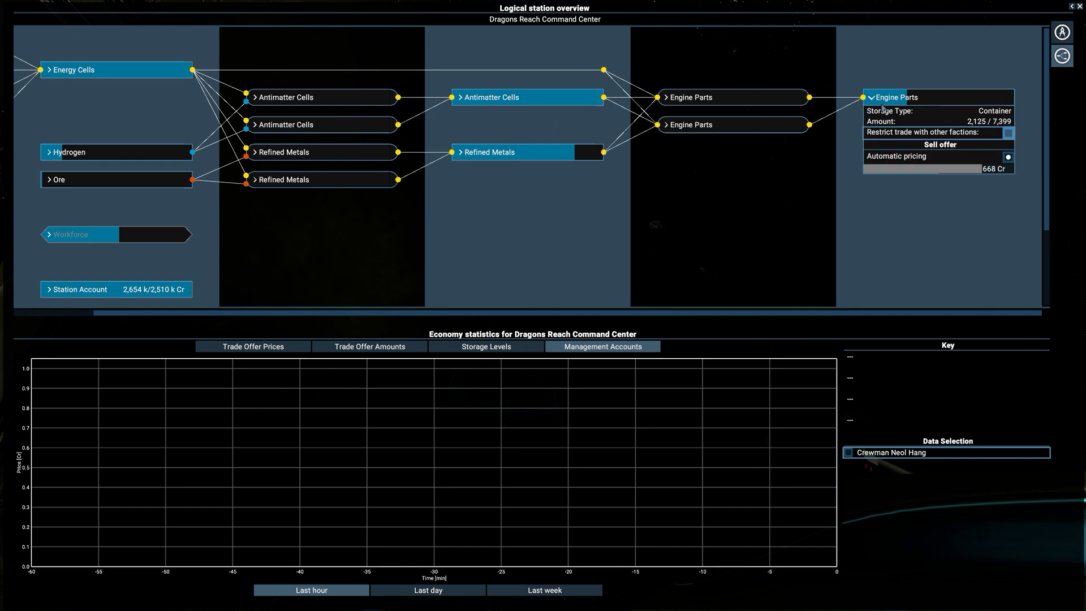
left_click(897, 98)
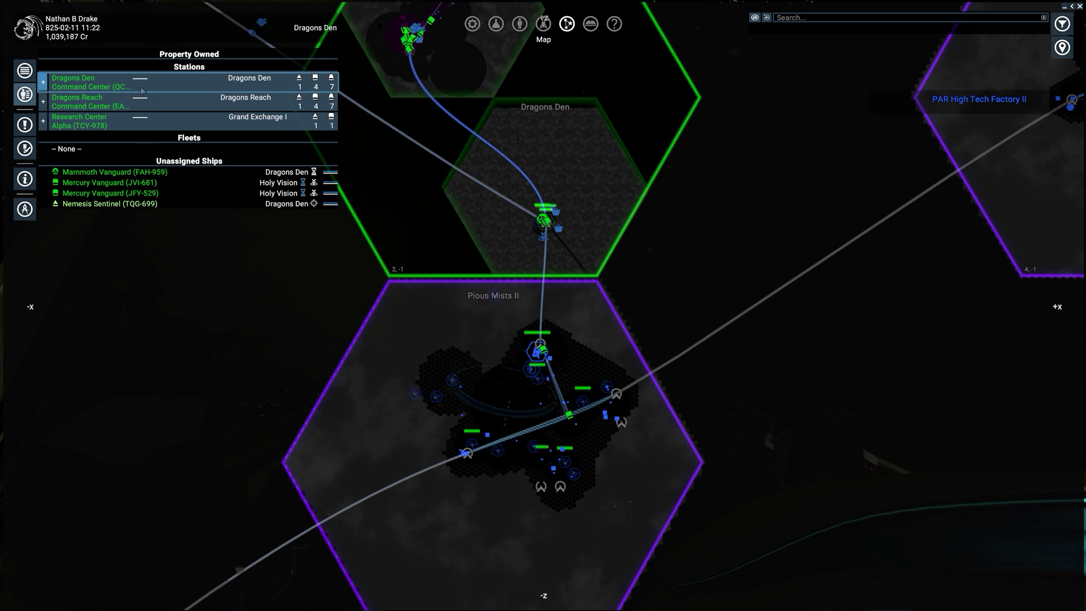
Bring up Dragons Den Command Center's logical station overview from Property Owned
right_click(90, 82)
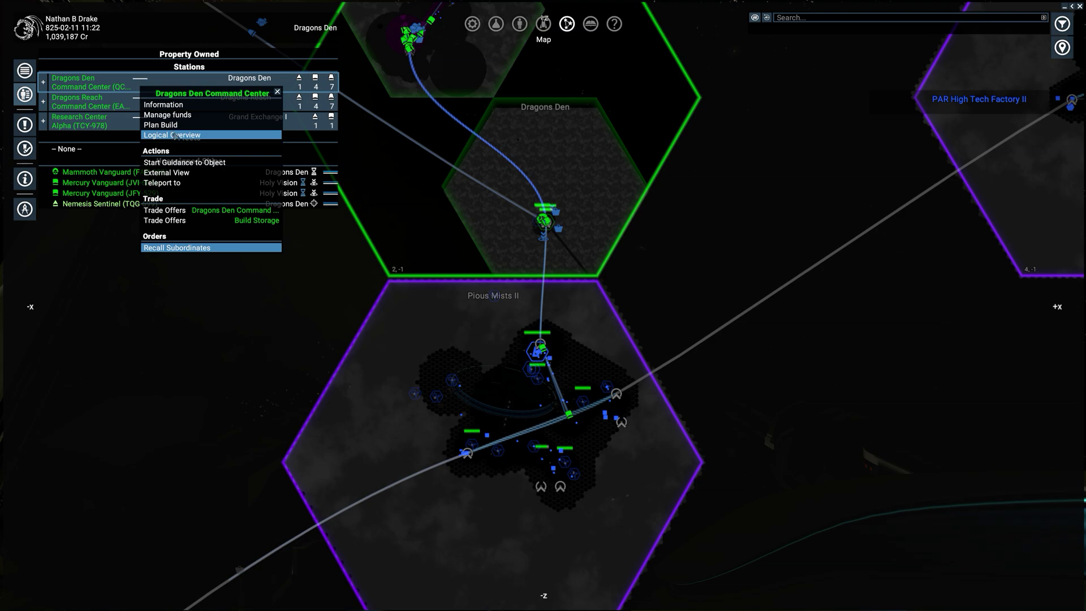
left_click(170, 135)
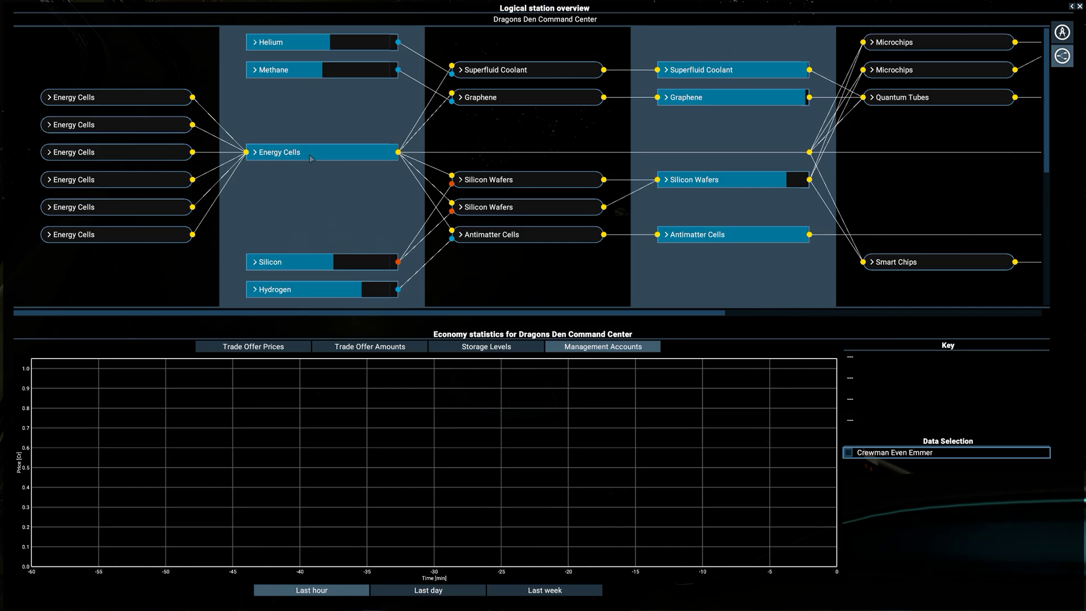
mouse_move(337, 53)
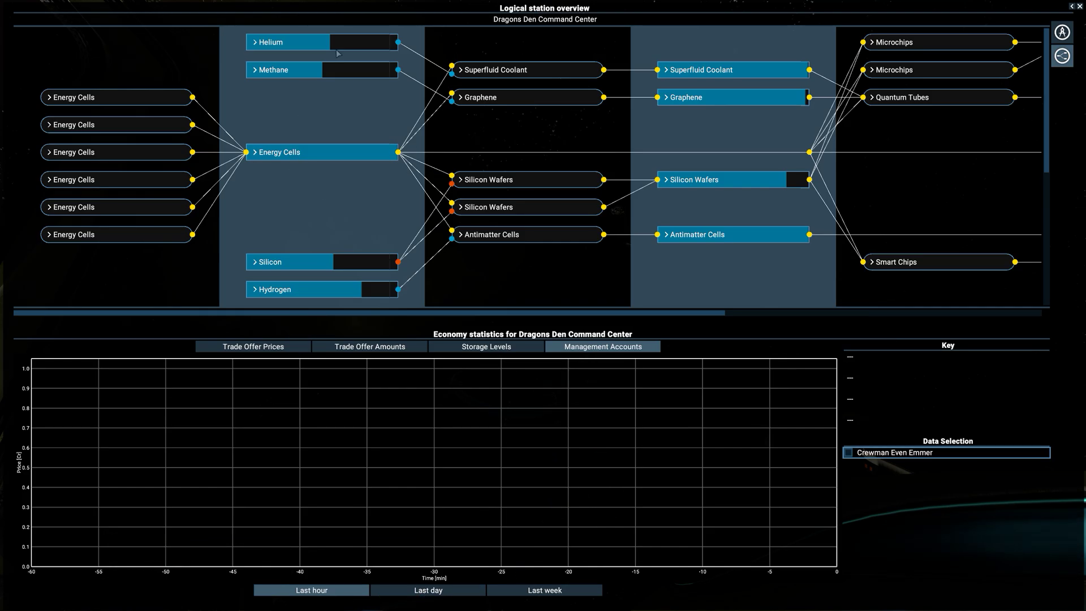
Check the Helium buy offer and Graphene storage and trade offers, then collapse Graphene
left_click(256, 42)
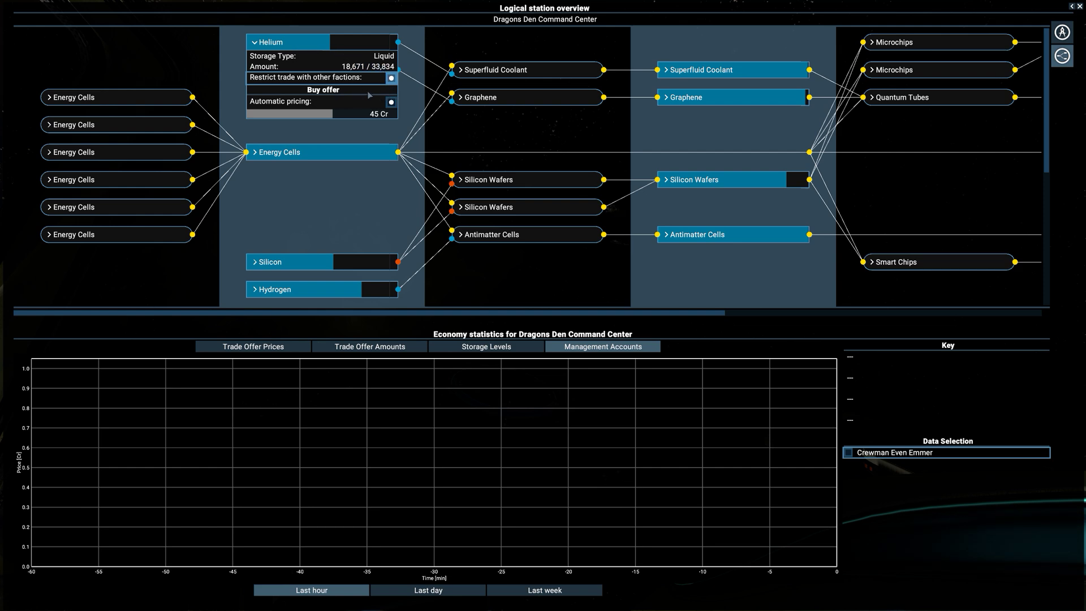
left_click(731, 97)
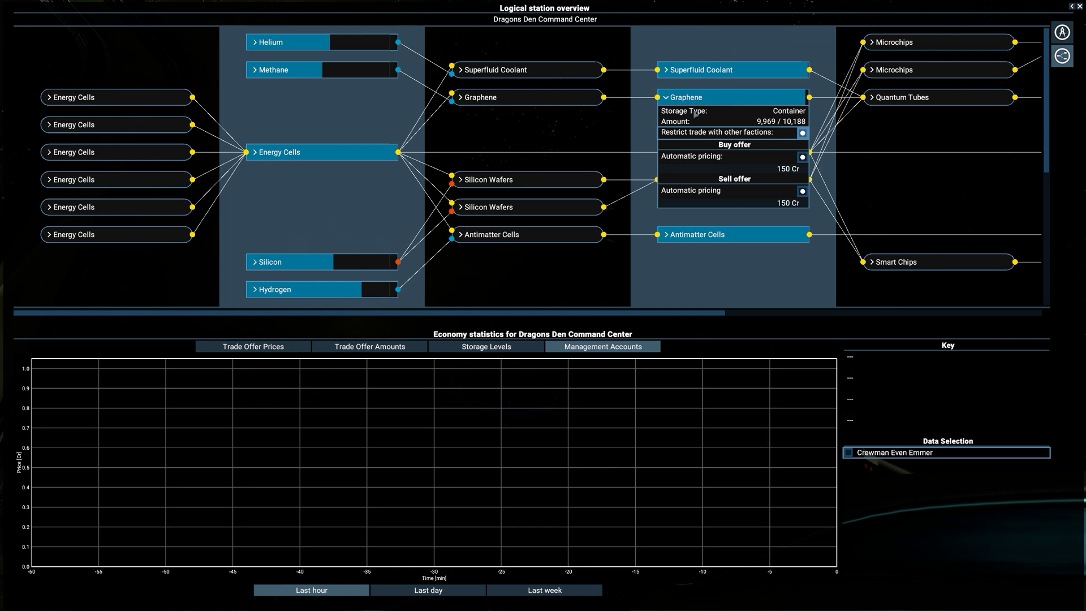
mouse_move(797, 185)
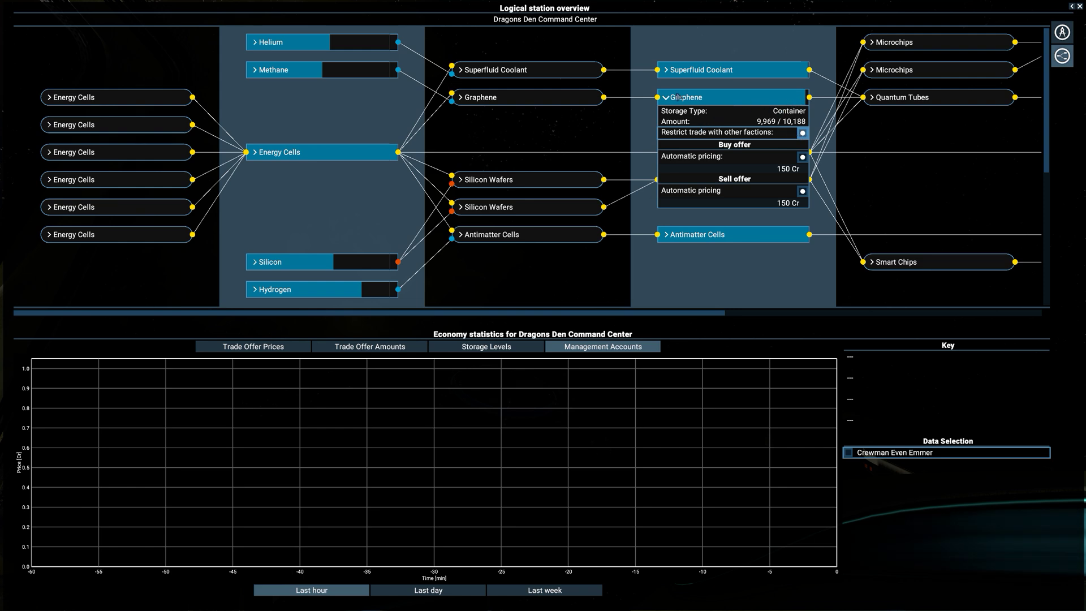
left_click(685, 98)
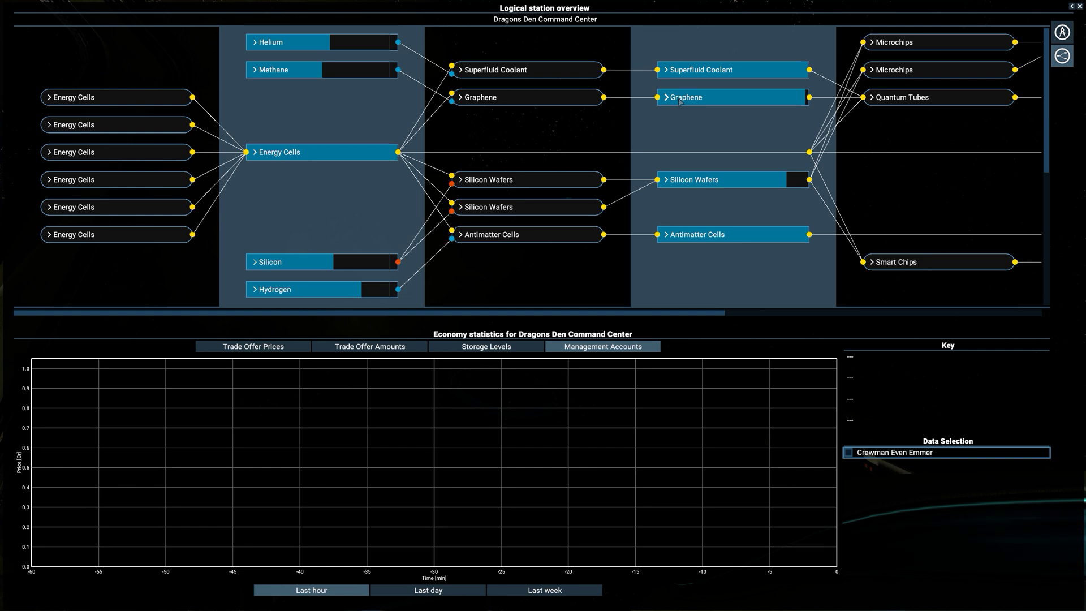
mouse_move(585, 134)
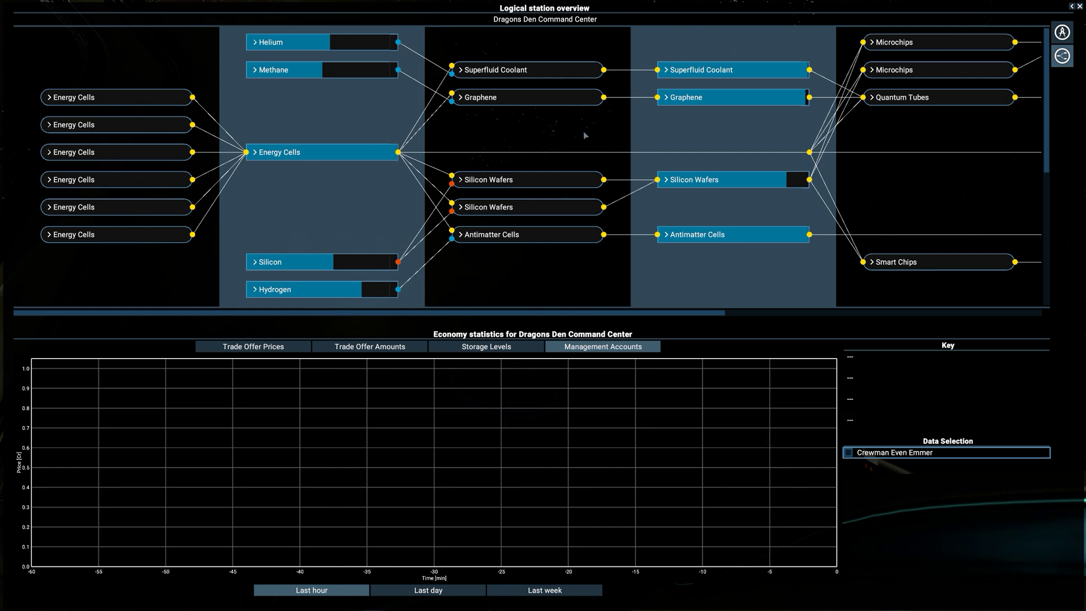
mouse_move(541, 155)
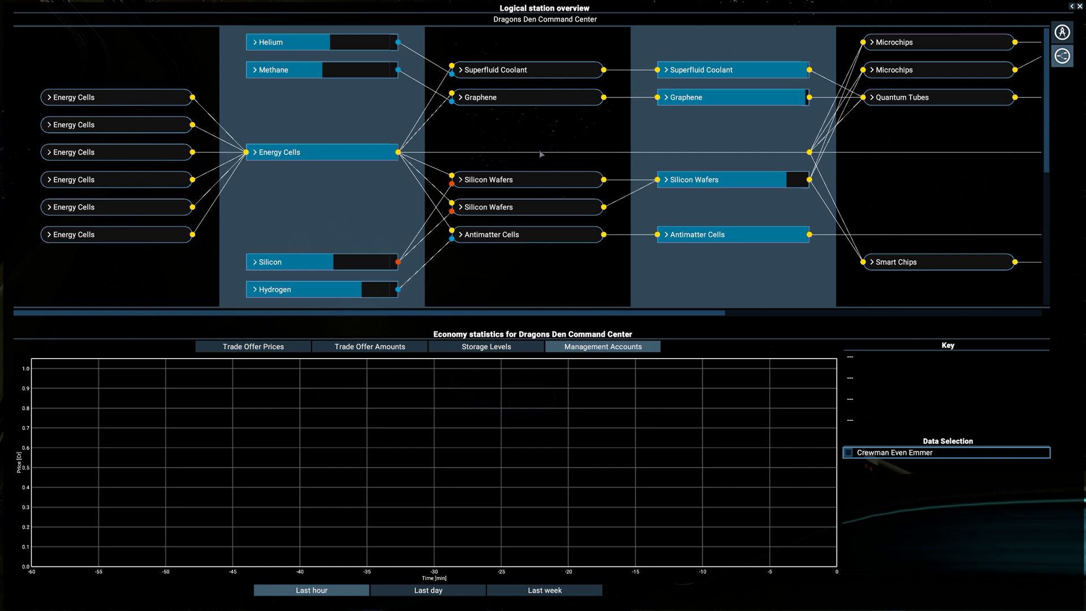
mouse_move(340, 158)
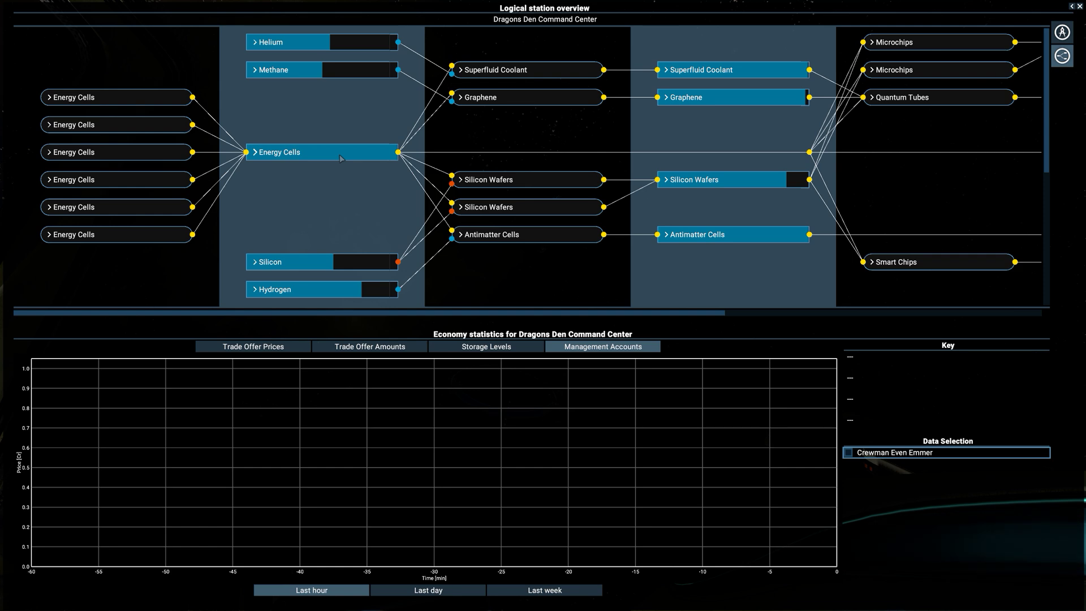
mouse_move(378, 160)
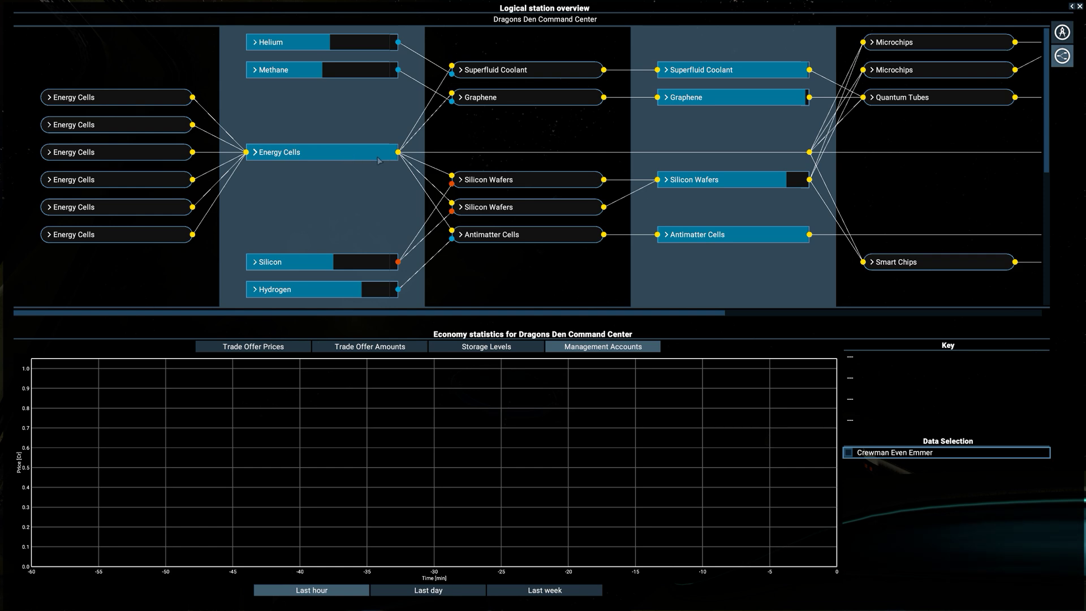